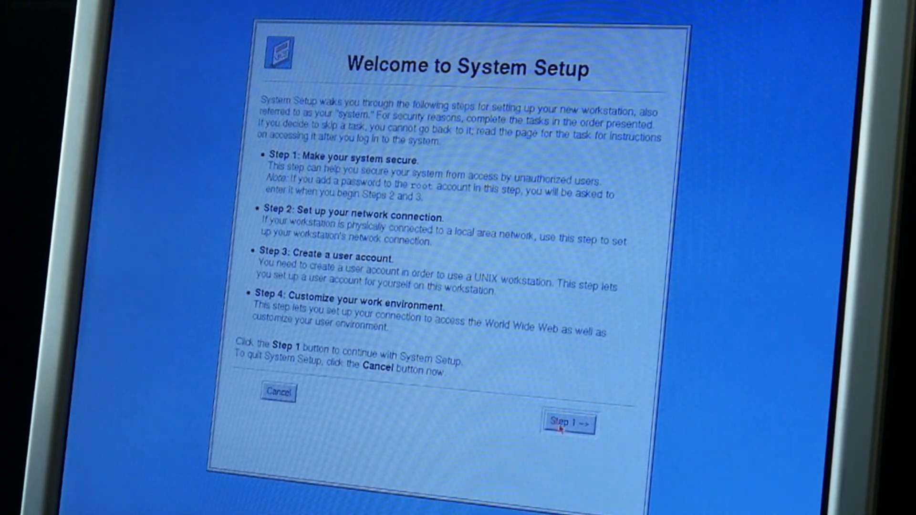
# Step: Start Step 1, dismiss the task failure error, and reach the security access status page
pyautogui.click(572, 424)
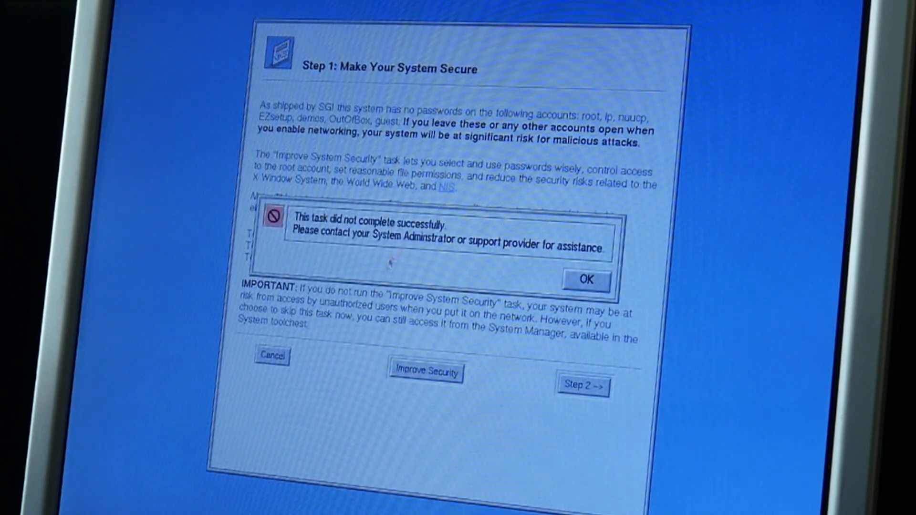
pyautogui.click(586, 281)
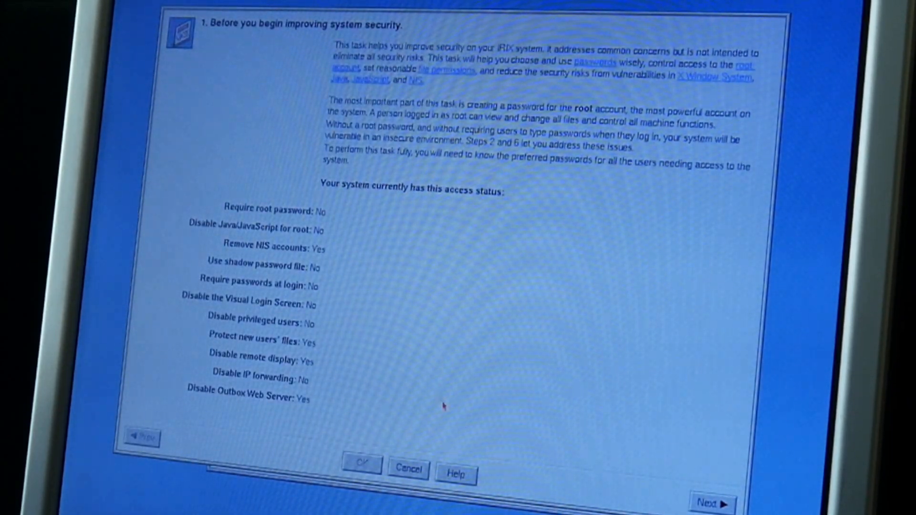
# Step: Give root a password, then pass the Java/JavaScript and NIS account pages
pyautogui.click(711, 504)
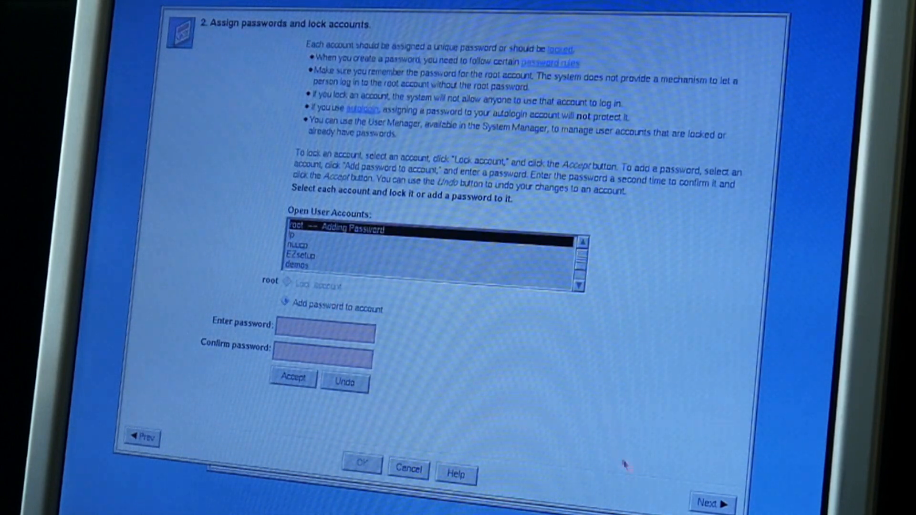
pyautogui.click(710, 503)
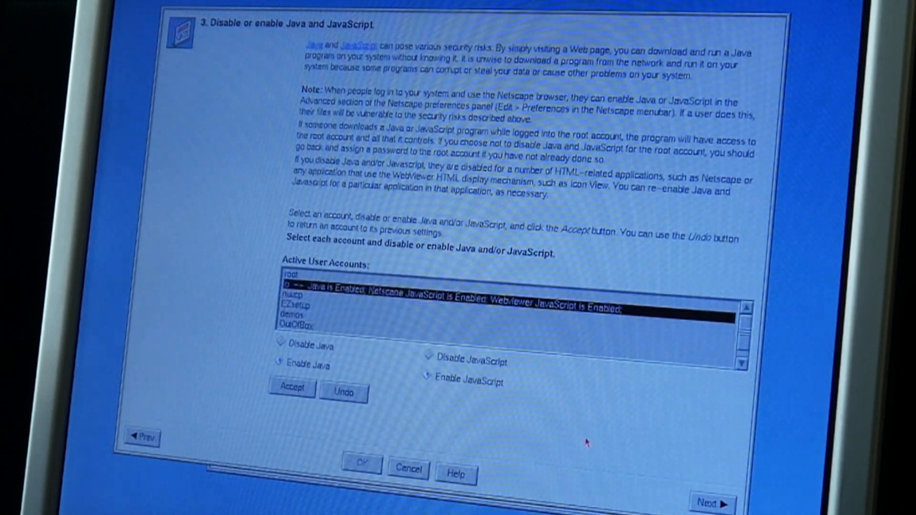
pyautogui.click(713, 504)
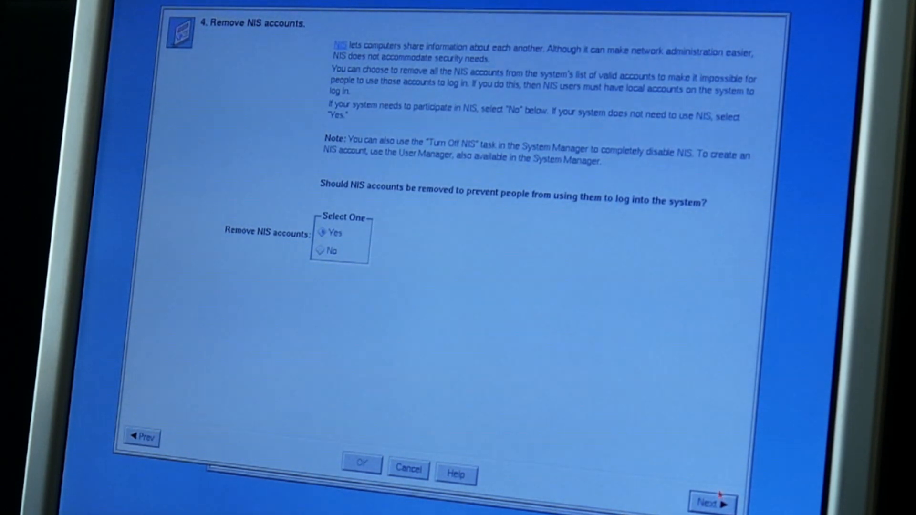
pyautogui.click(711, 502)
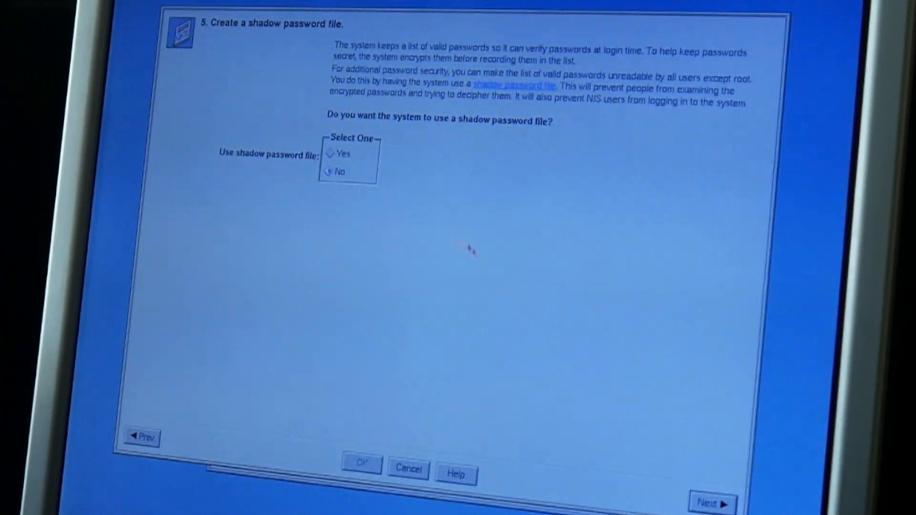
pyautogui.moveTo(324, 126)
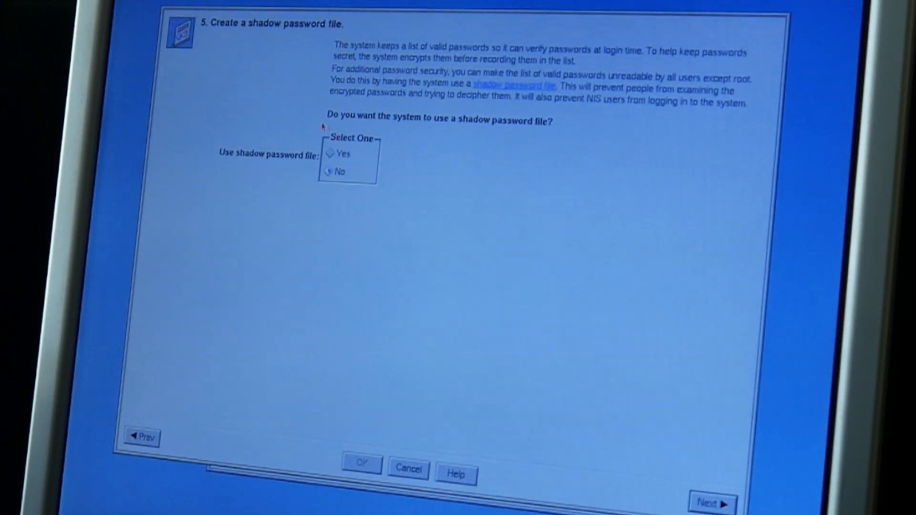
# Step: Set Use shadow password file to Yes and pass the login-password and Visual Login pages
pyautogui.click(330, 155)
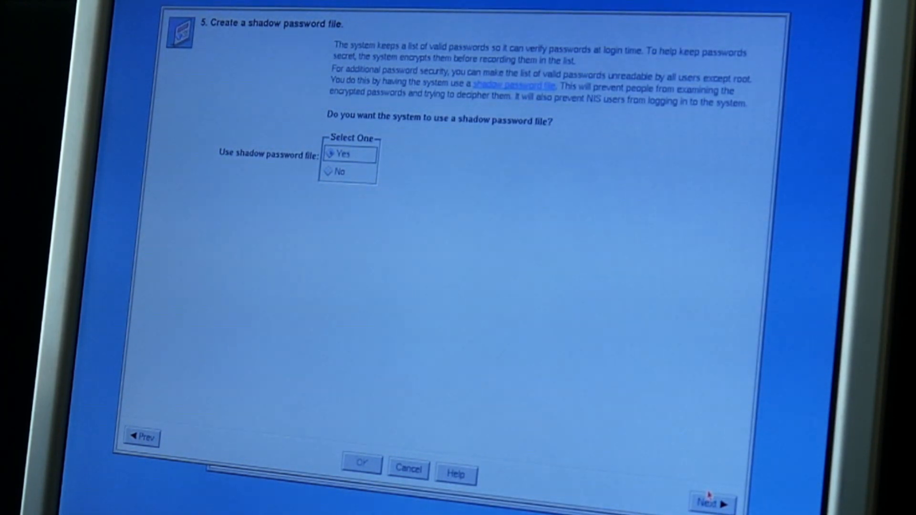
pyautogui.click(711, 502)
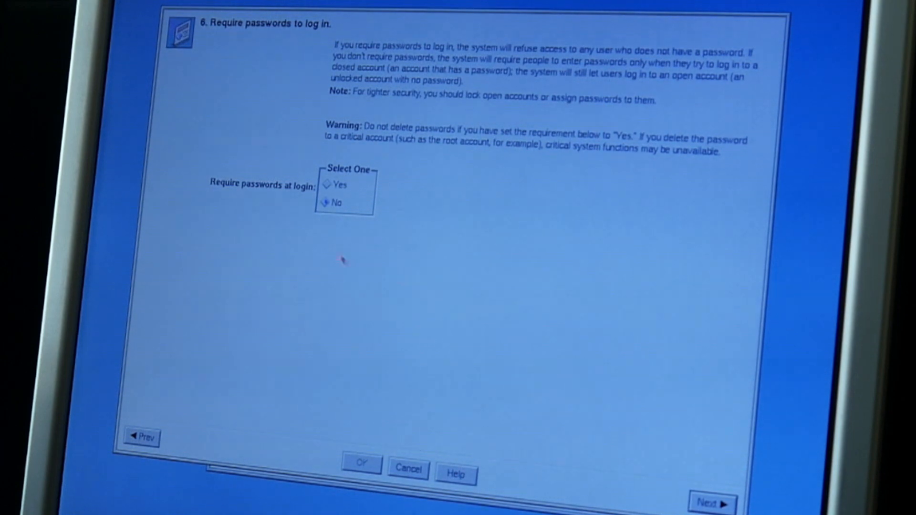
pyautogui.click(713, 504)
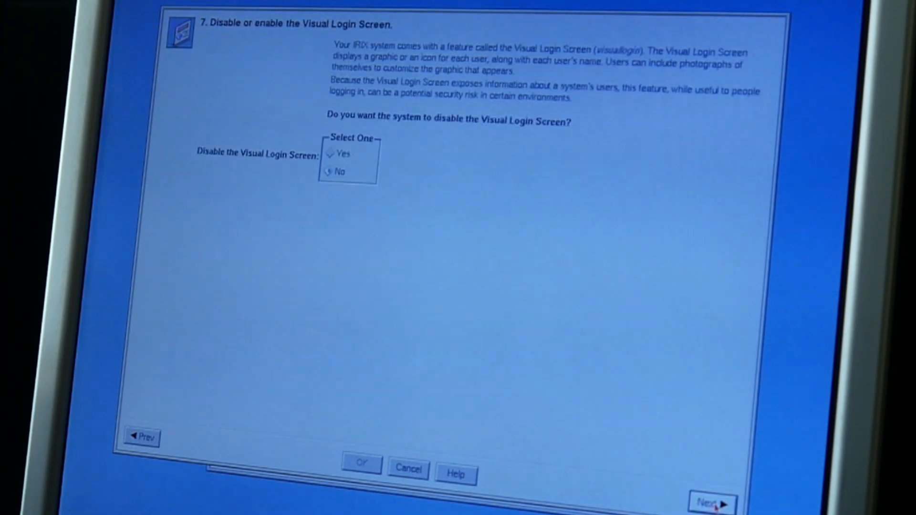
pyautogui.moveTo(636, 493)
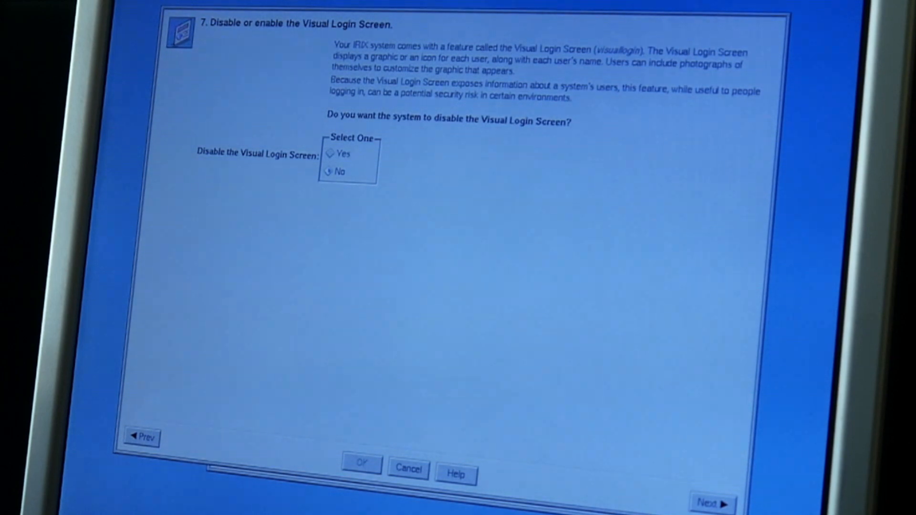
pyautogui.click(710, 504)
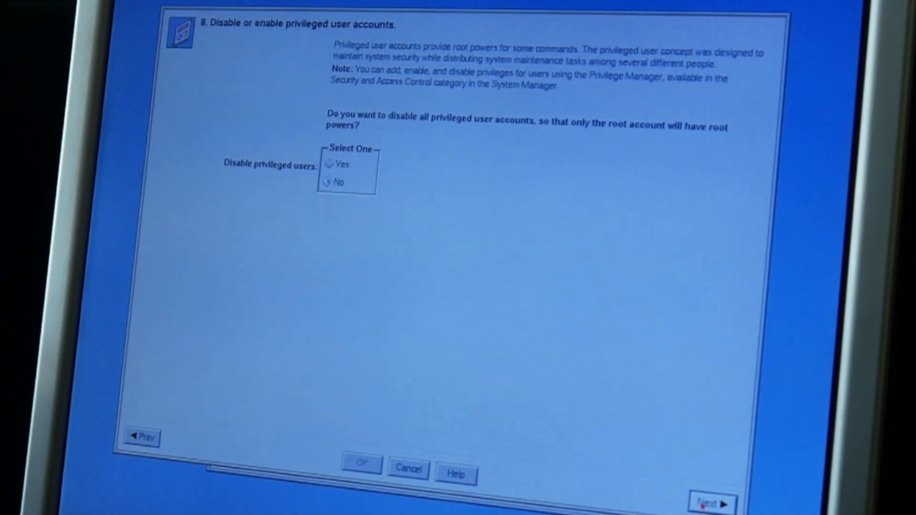
# Step: Accept file protection, remote display, IP forwarding and Outbox choices, then confirm the summary
pyautogui.click(711, 502)
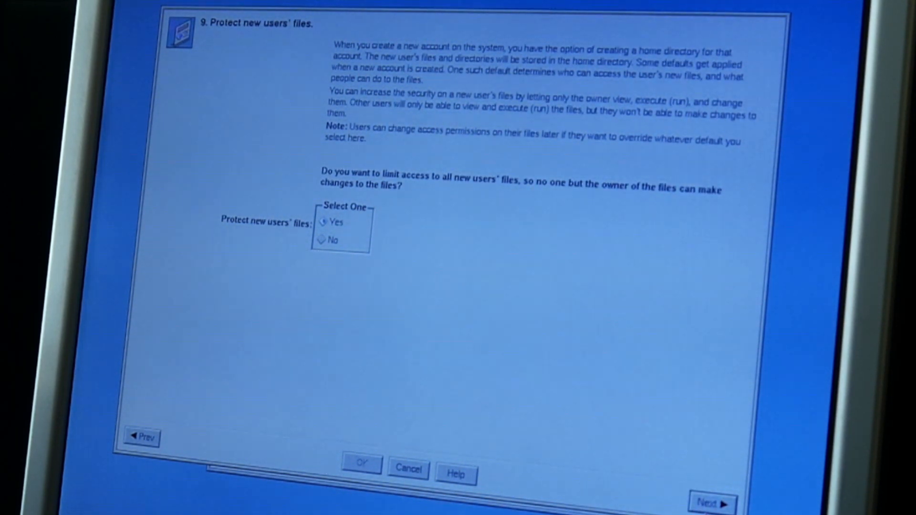
pyautogui.click(711, 503)
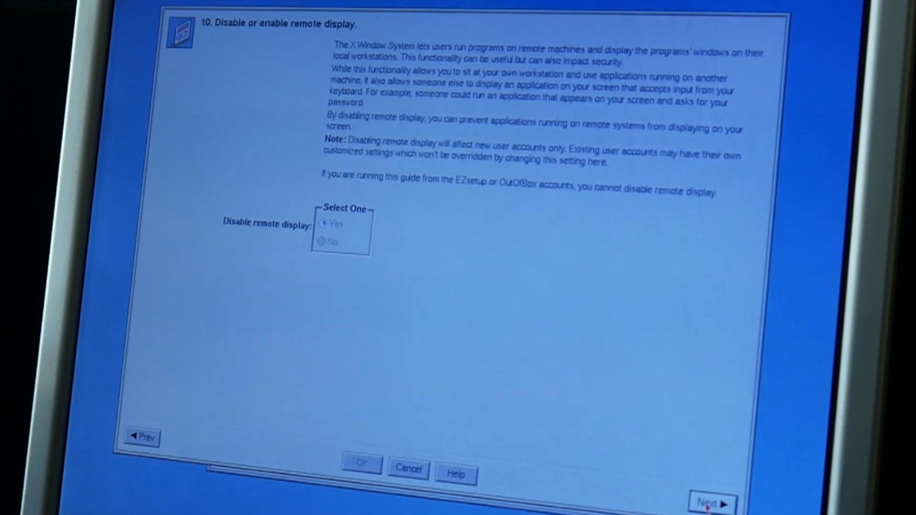
pyautogui.click(712, 503)
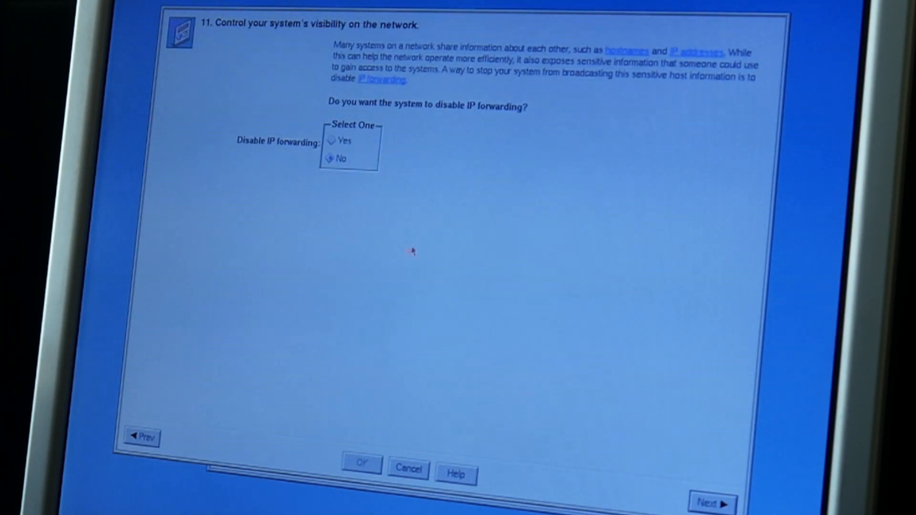
pyautogui.click(711, 501)
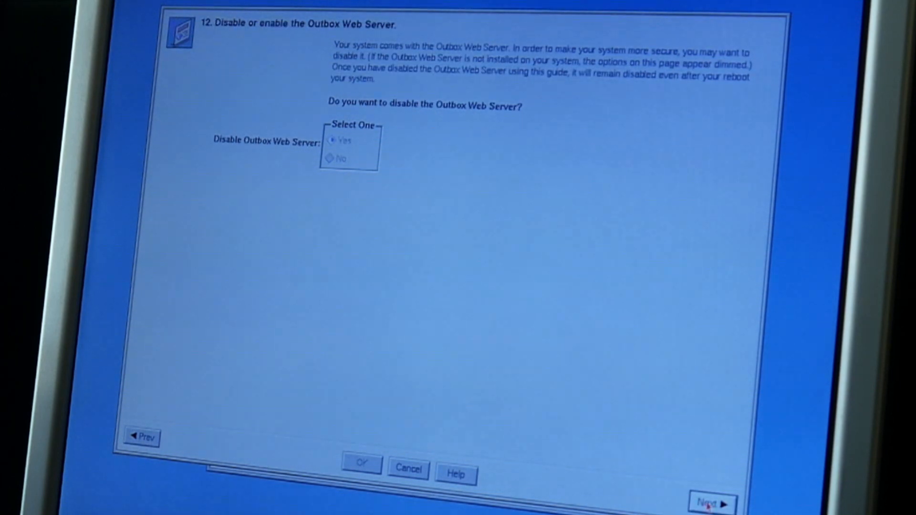
pyautogui.click(708, 502)
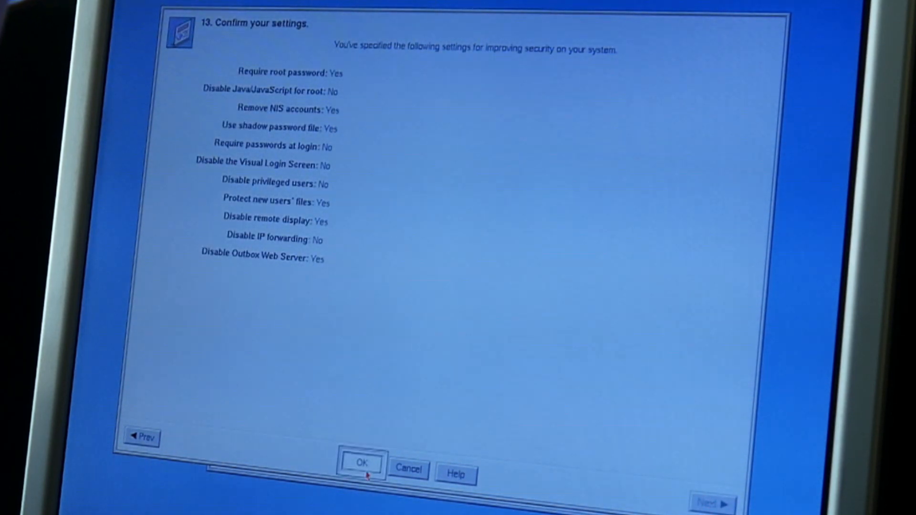
pyautogui.click(363, 464)
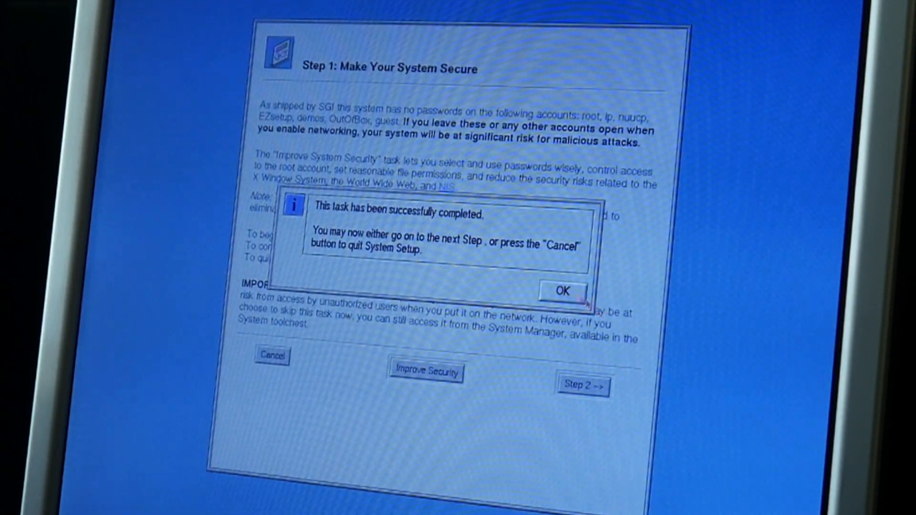
# Step: Acknowledge the security task's success and launch Step 2's Set Up Network task
pyautogui.click(563, 292)
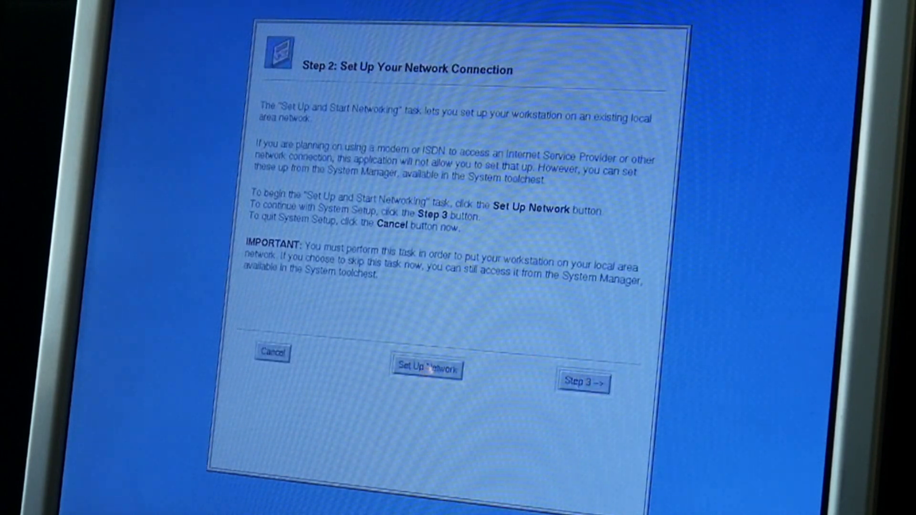
pyautogui.click(427, 369)
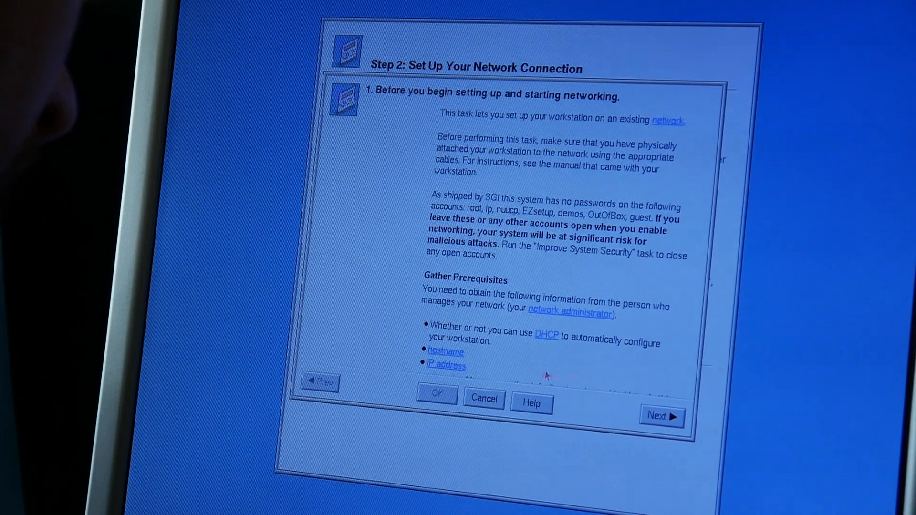
# Step: Configure interface ef0 via DHCP, confirm it completes, and advance to Step 3
pyautogui.click(661, 417)
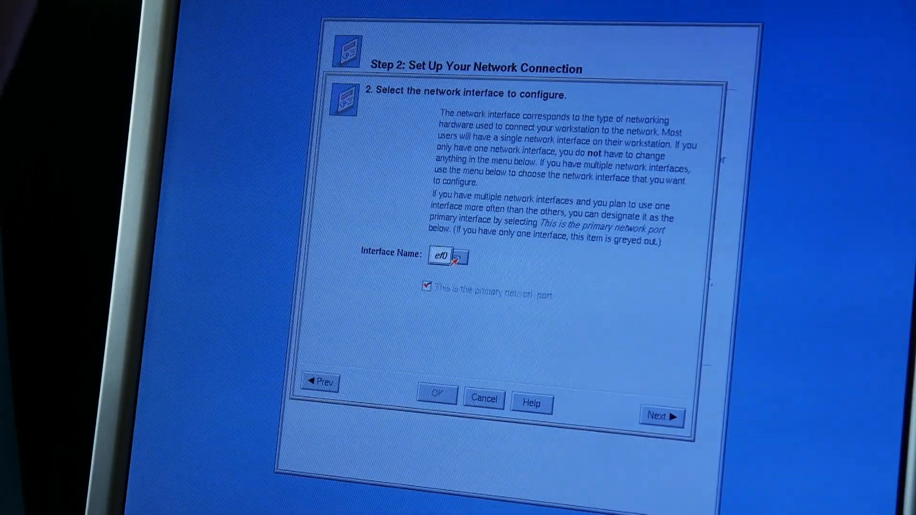
pyautogui.click(662, 418)
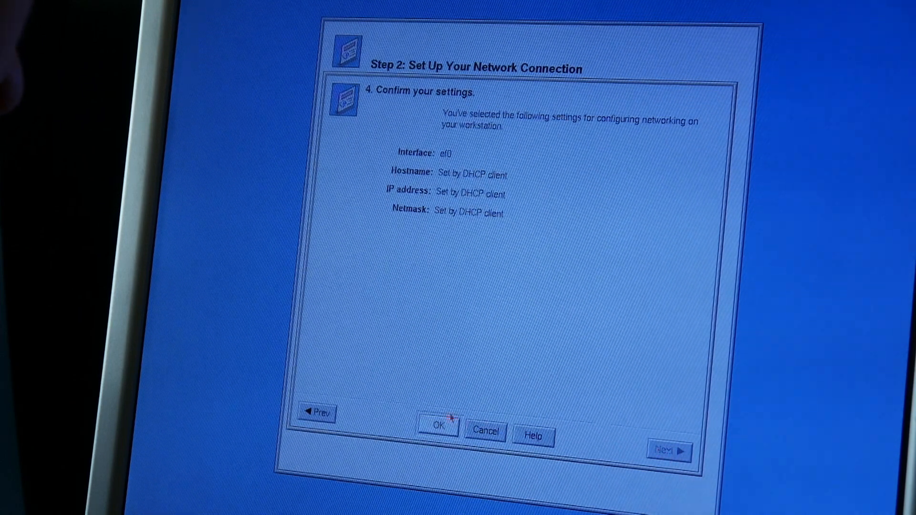
pyautogui.click(442, 425)
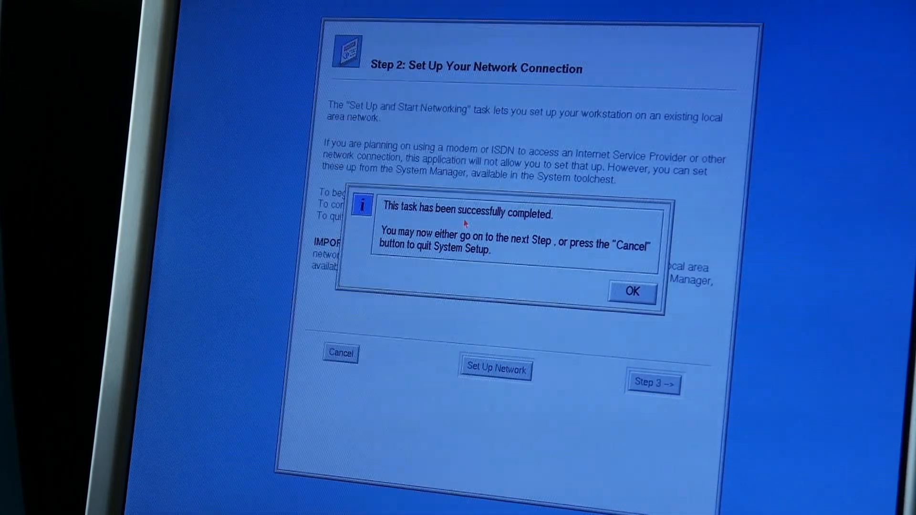
pyautogui.click(633, 293)
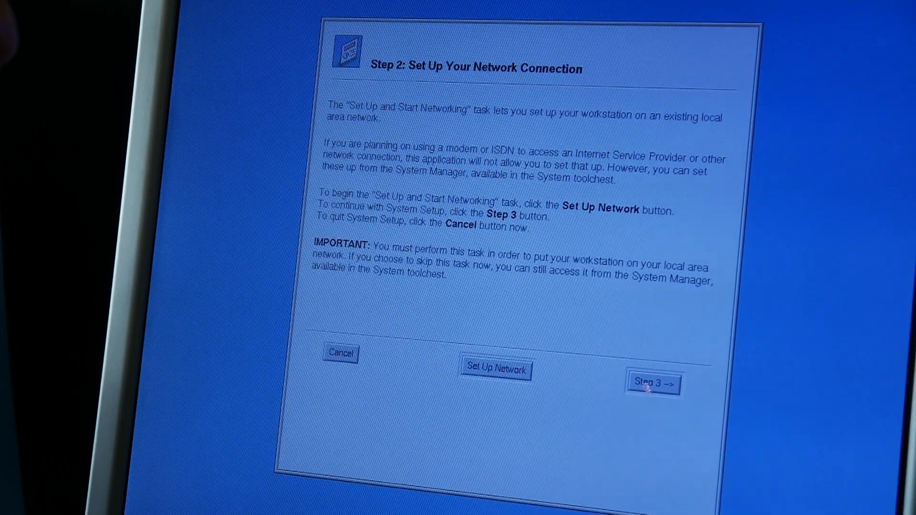
pyautogui.click(654, 385)
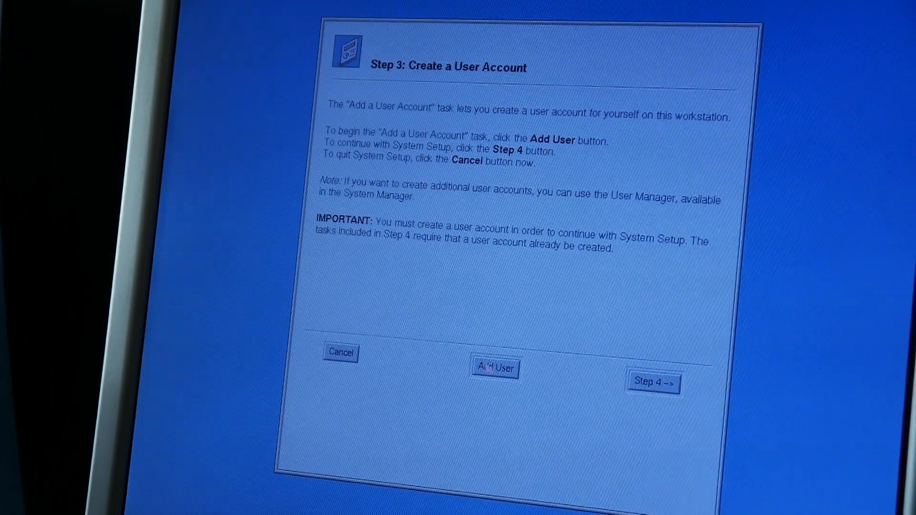
# Step: Add user 'rene' with root authorization, a full name and a password, reaching the user ID page
pyautogui.click(495, 368)
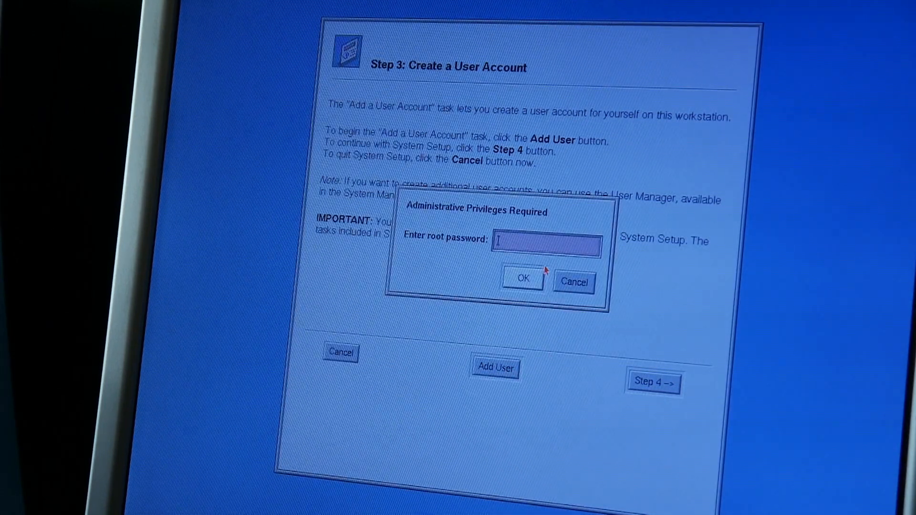
pyautogui.click(524, 279)
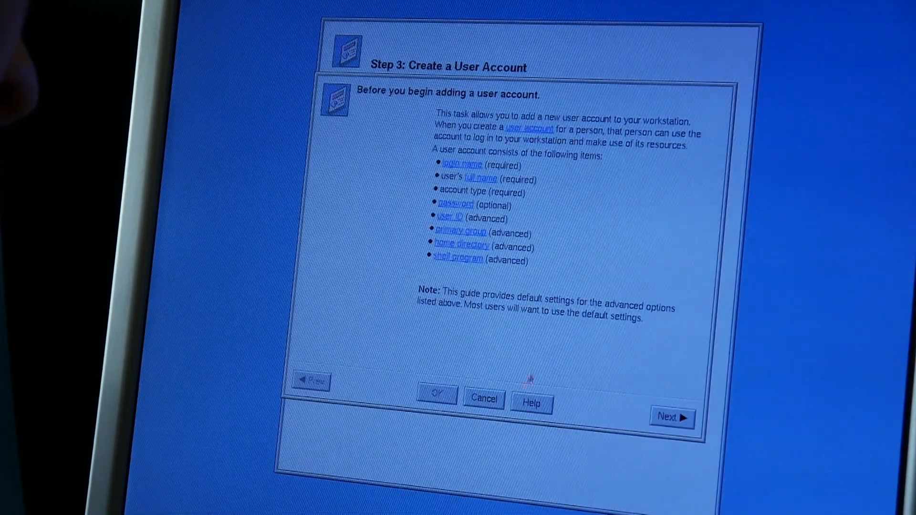
pyautogui.click(672, 418)
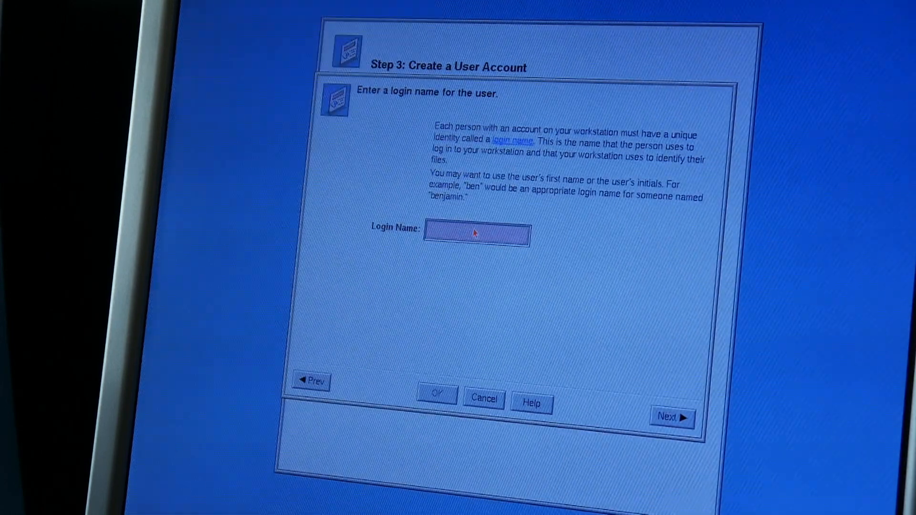
pyautogui.write('rene')
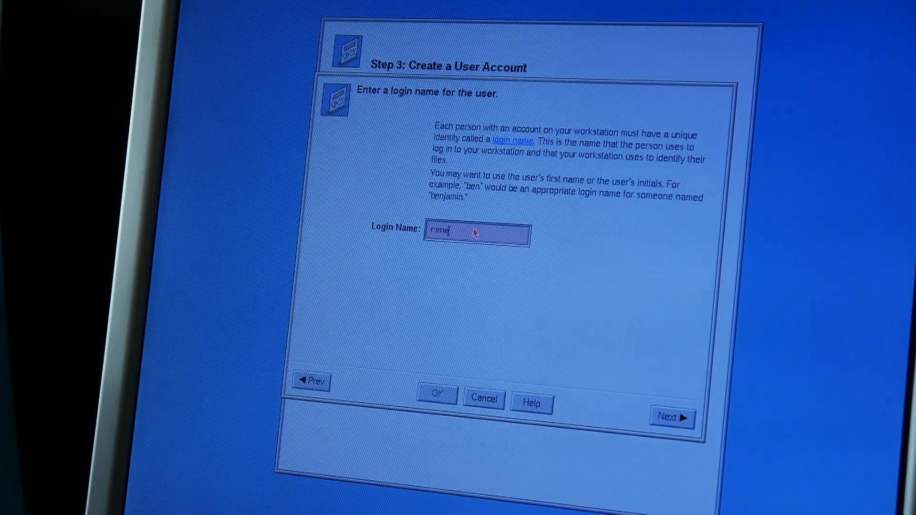
pyautogui.click(673, 418)
pyautogui.write('Ren')
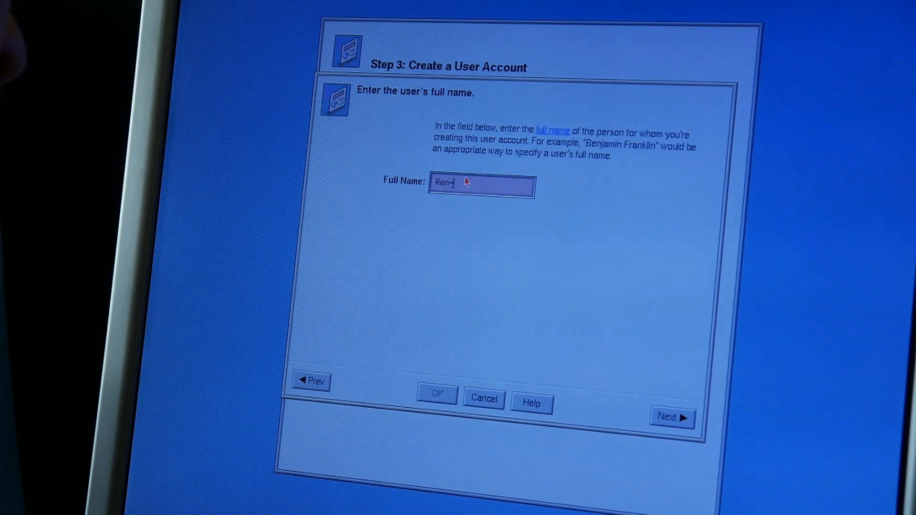
pyautogui.click(671, 419)
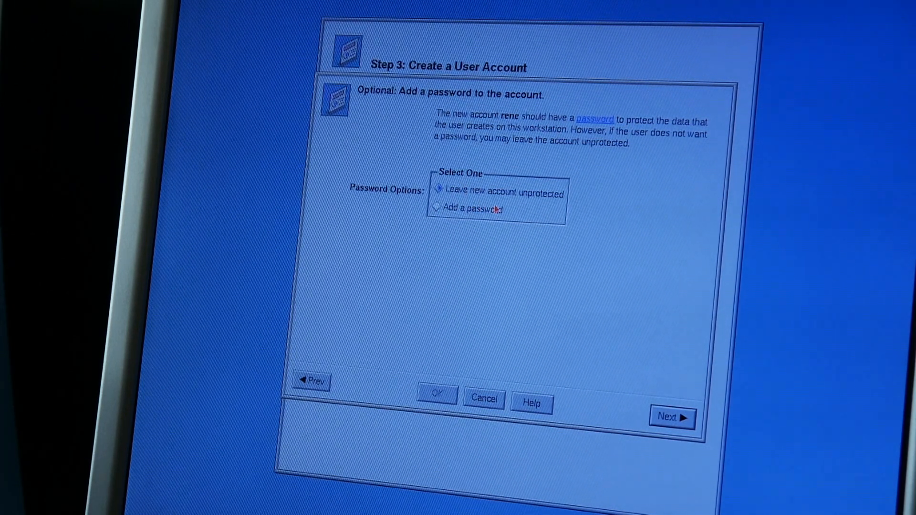
pyautogui.click(437, 210)
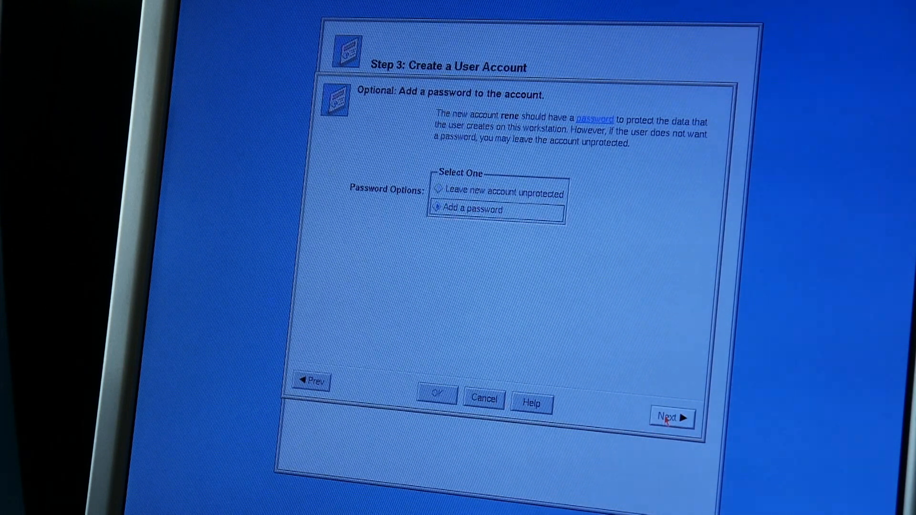
pyautogui.click(670, 417)
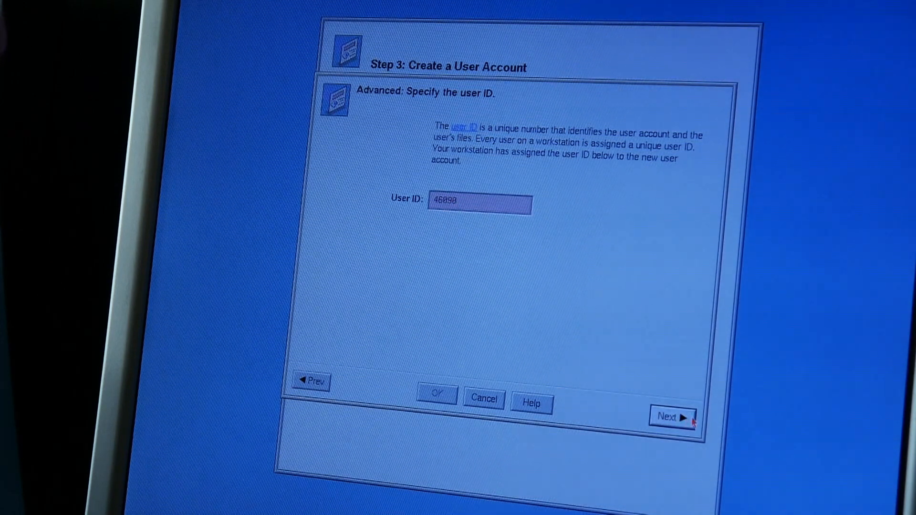
# Step: Accept the user ID, dismiss the failure error, go to Step 4, and quit System Setup
pyautogui.click(673, 417)
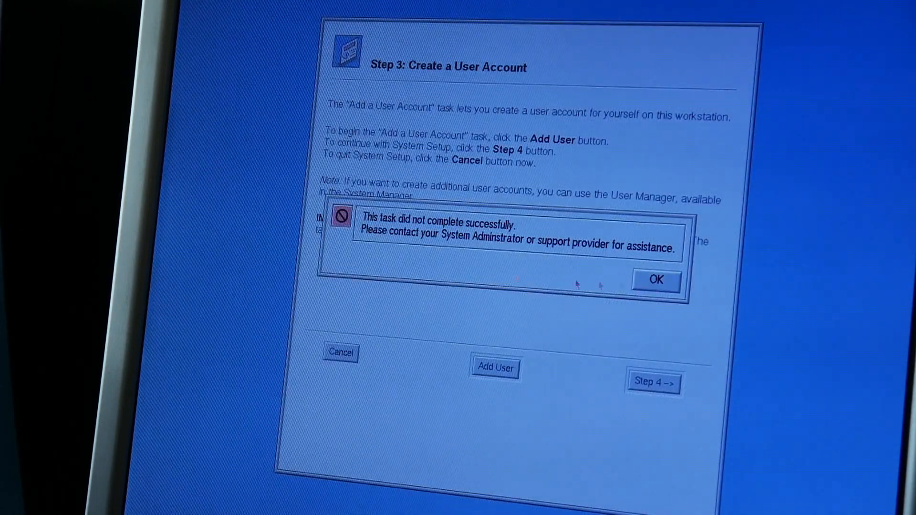
pyautogui.click(656, 280)
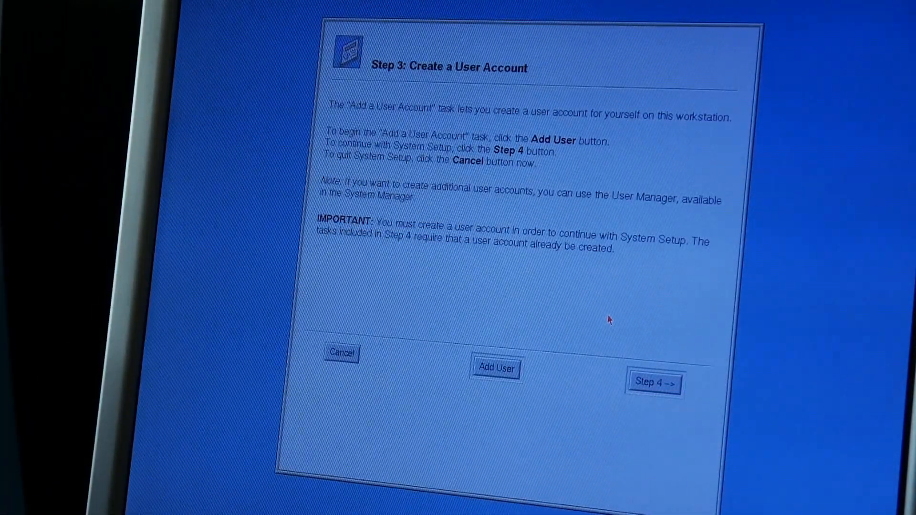
pyautogui.click(657, 382)
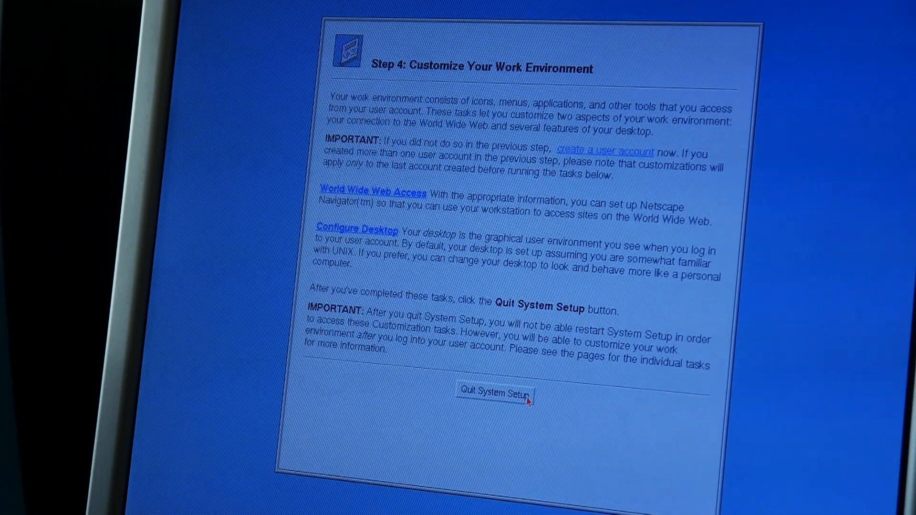
pyautogui.click(497, 395)
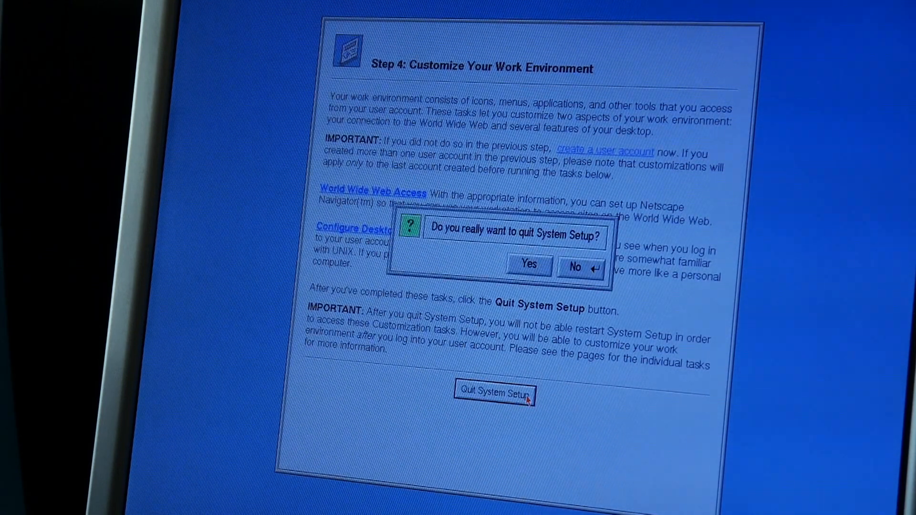
pyautogui.click(576, 268)
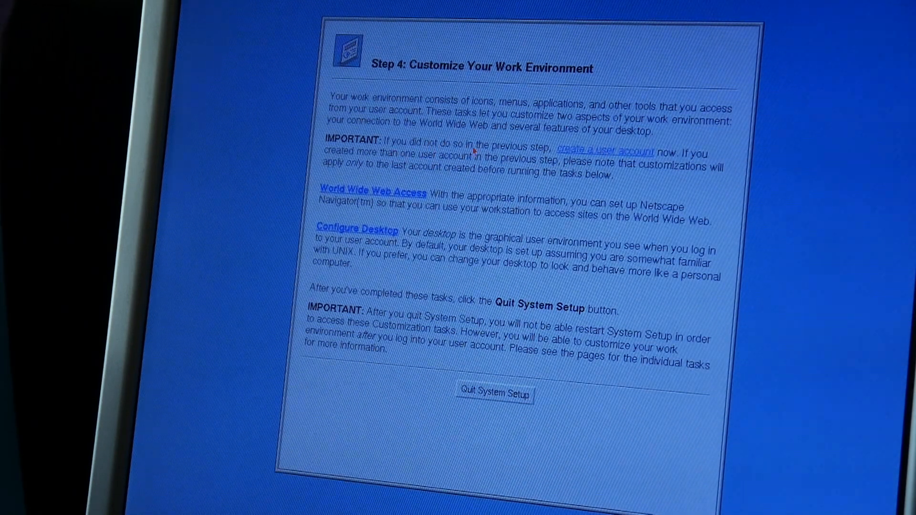
pyautogui.moveTo(385, 248)
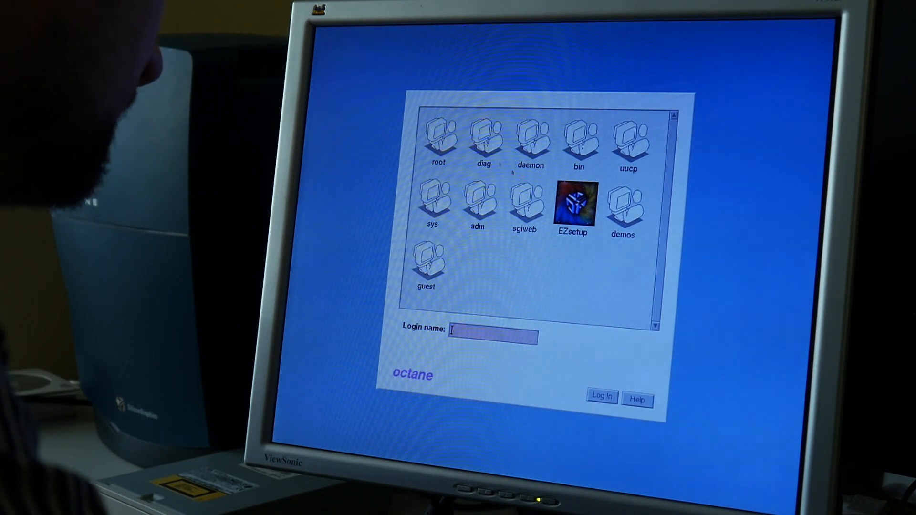
# Step: Log in and launch the X logo demo from the Toolchest Demos menu
pyautogui.click(626, 205)
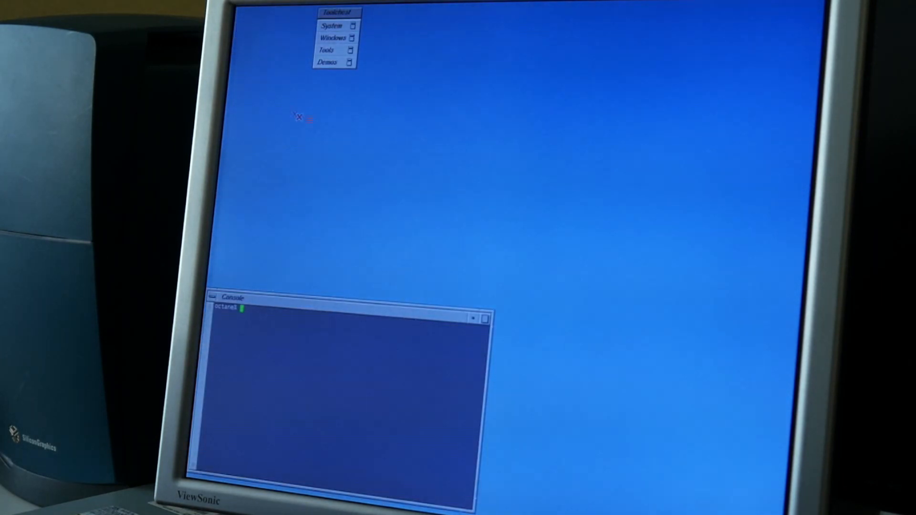
pyautogui.click(331, 25)
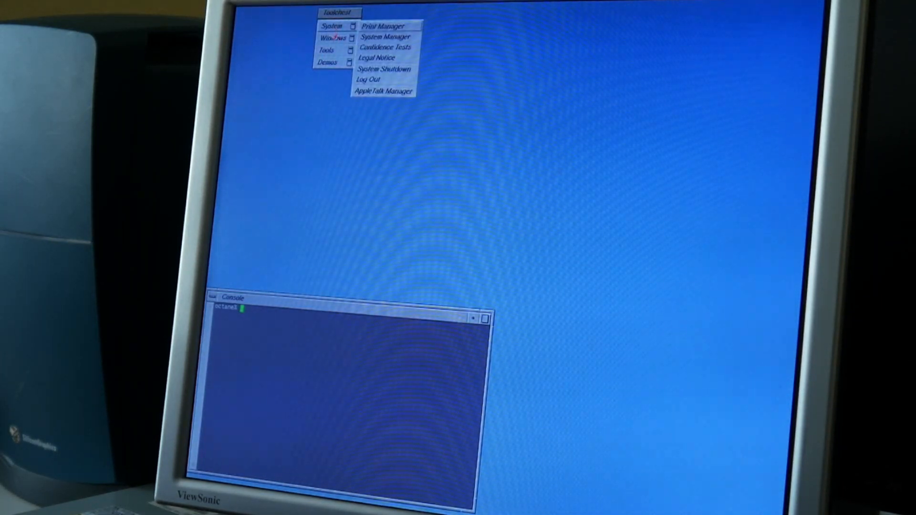
pyautogui.click(334, 36)
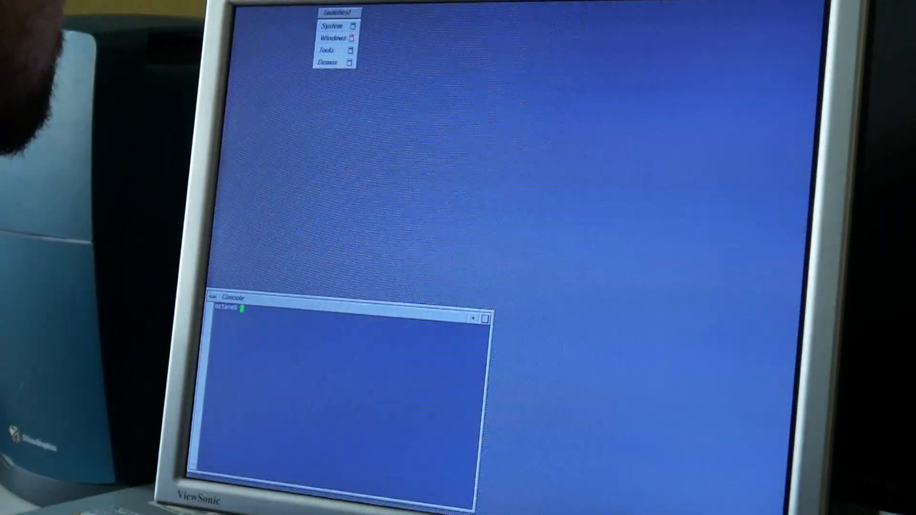
pyautogui.click(333, 37)
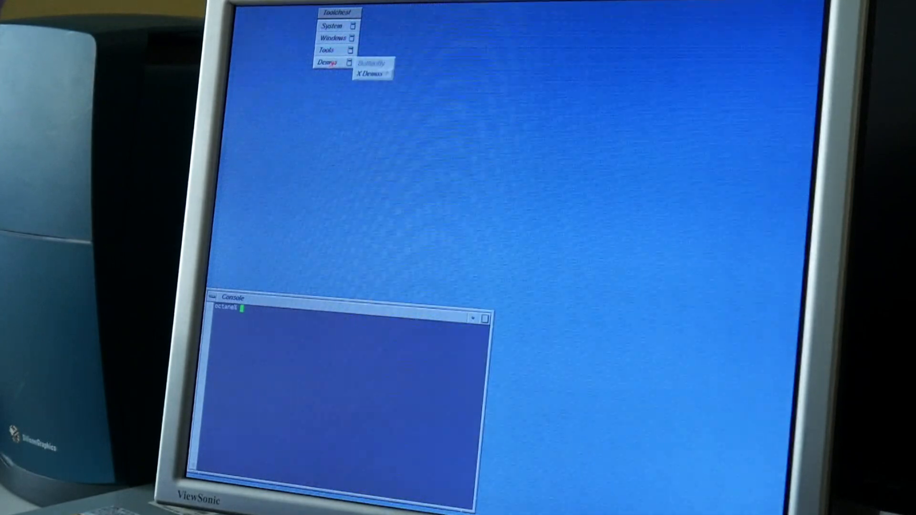
pyautogui.click(369, 74)
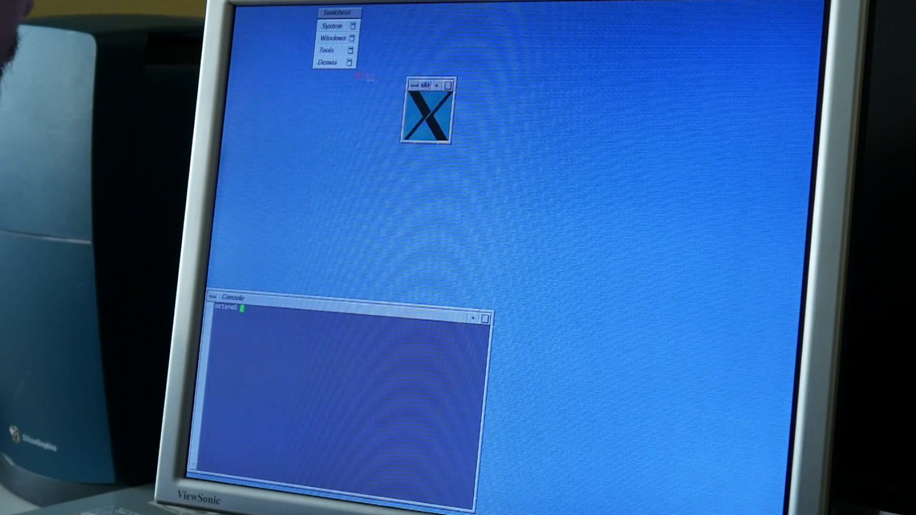
pyautogui.click(334, 61)
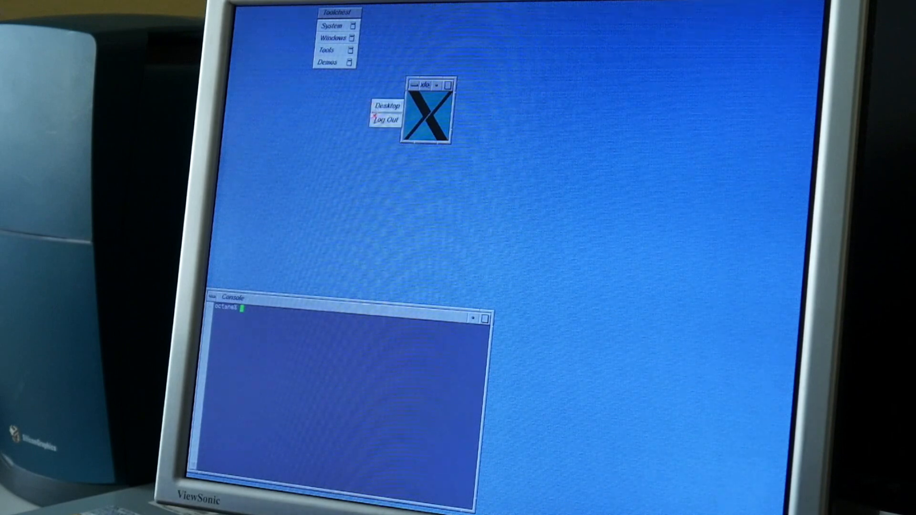
# Step: Choose Log Out and confirm with Yes, returning to the Octane login screen
pyautogui.click(388, 119)
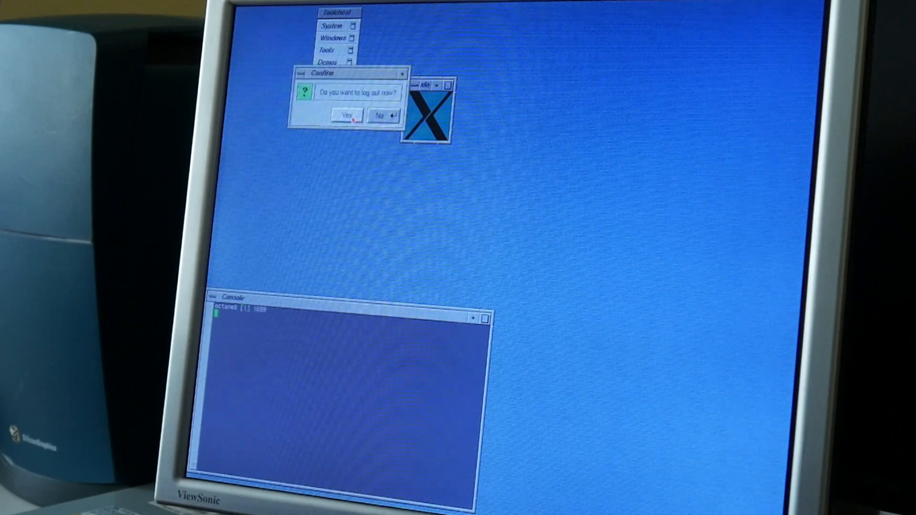
pyautogui.click(347, 115)
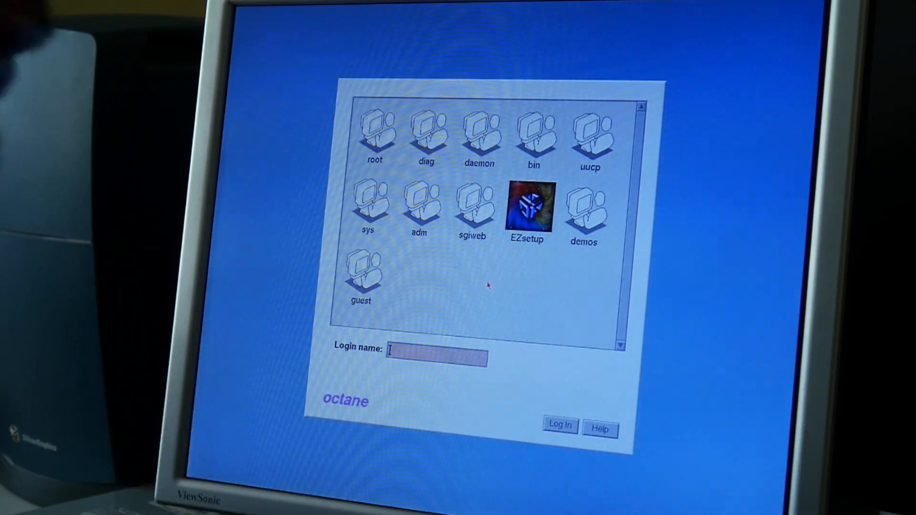
pyautogui.moveTo(486, 277)
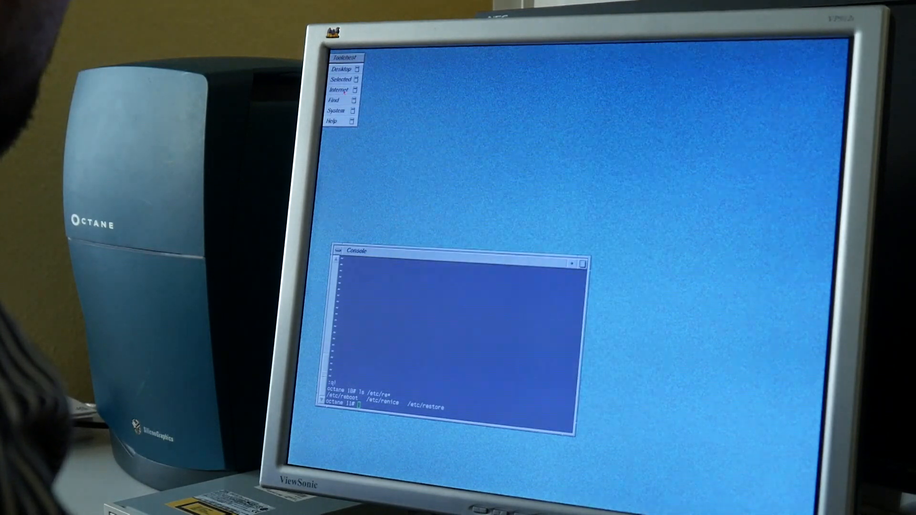
# Step: Browse the Toolchest Desktop menu and its selected-items actions list, then close it
pyautogui.click(340, 66)
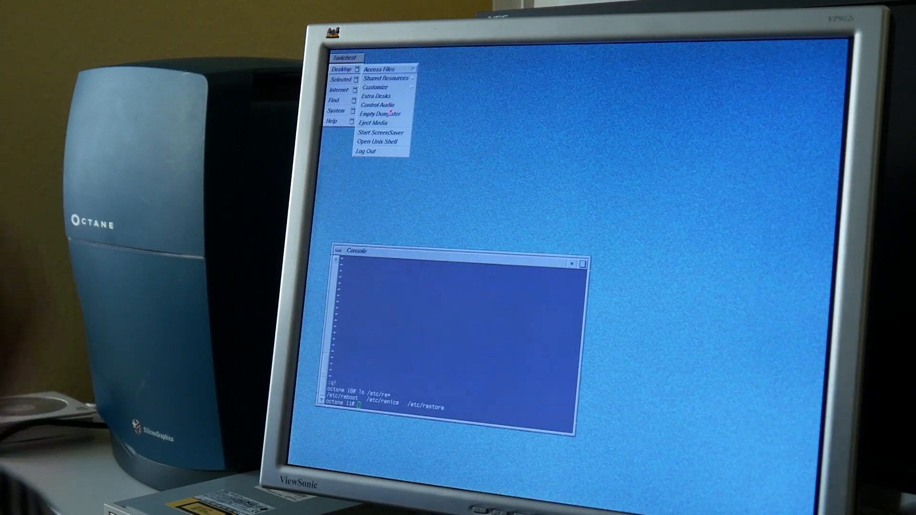
pyautogui.click(341, 78)
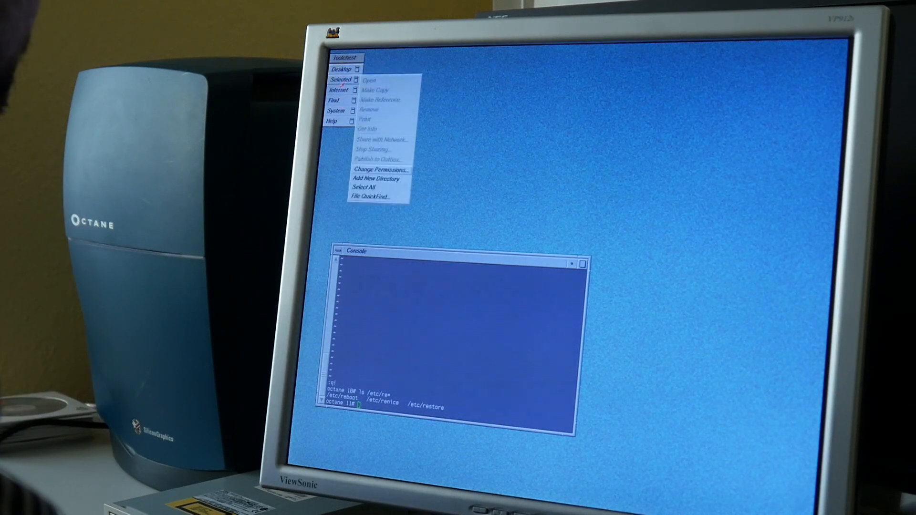
pyautogui.click(342, 110)
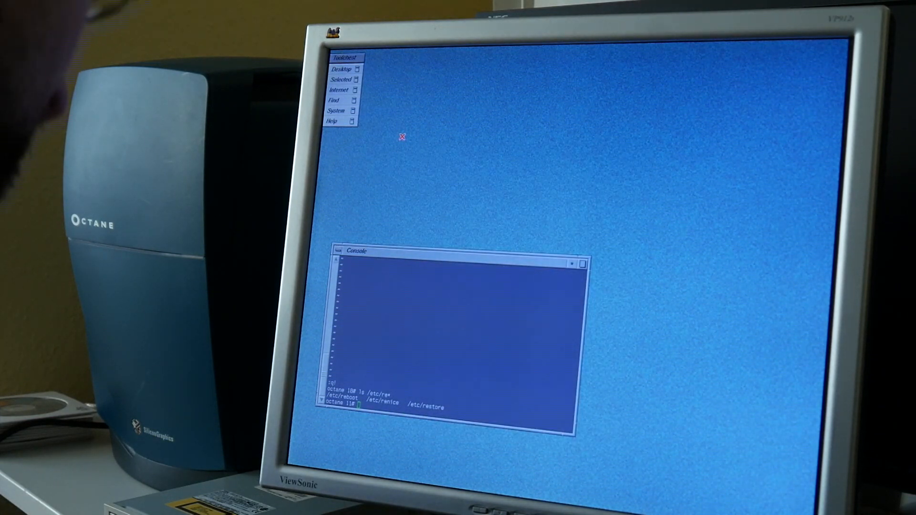
pyautogui.click(334, 100)
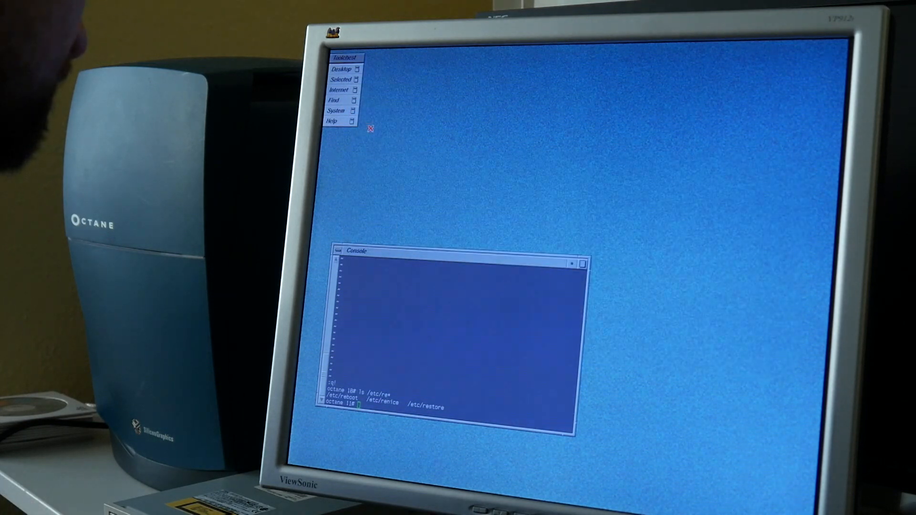
# Step: Open the System & Desktop Sounds panel from Desktop > Customize > Sounds
pyautogui.click(340, 68)
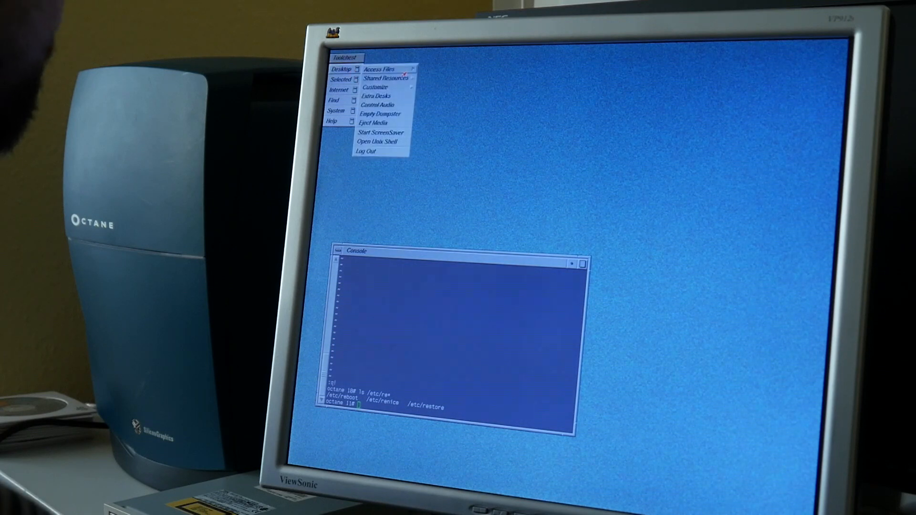
pyautogui.click(381, 65)
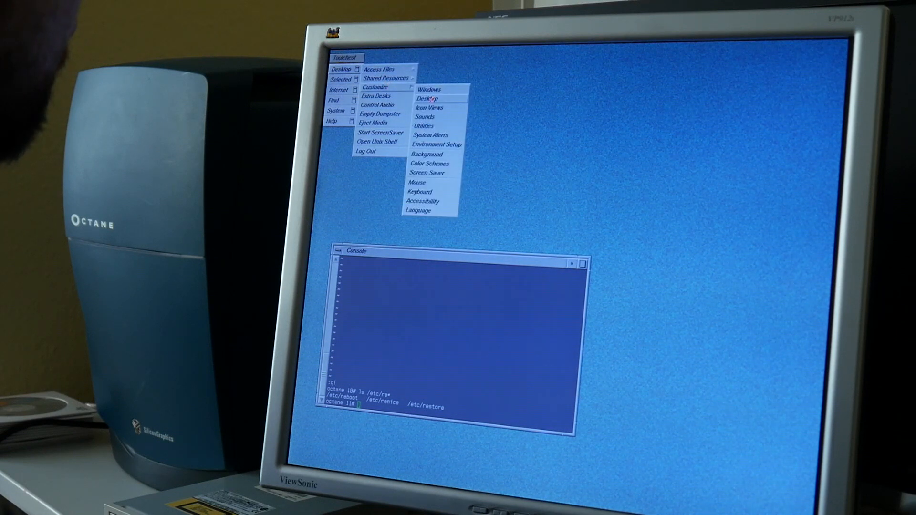
pyautogui.click(425, 117)
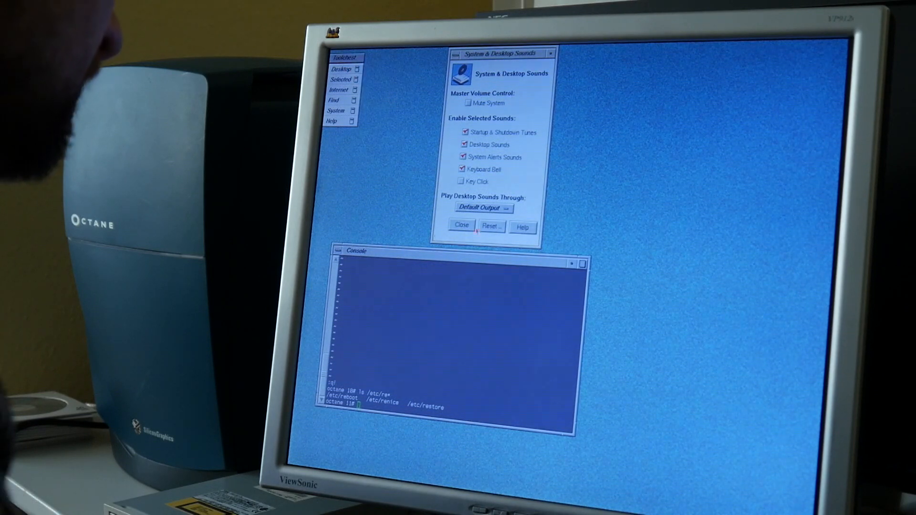
pyautogui.click(462, 225)
pyautogui.write('vi /etc')
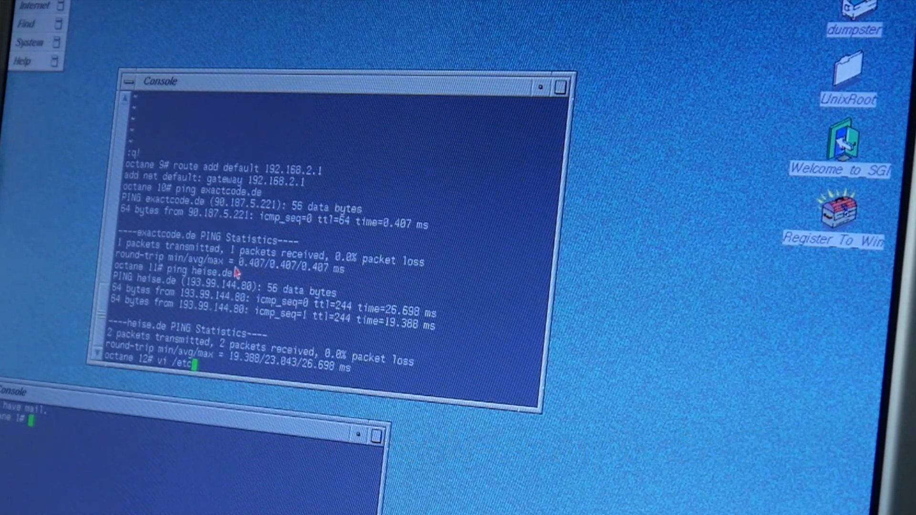
# Step: Run 'echo $PWD' in the Console to show the current directory
pyautogui.write('echo $PWD')
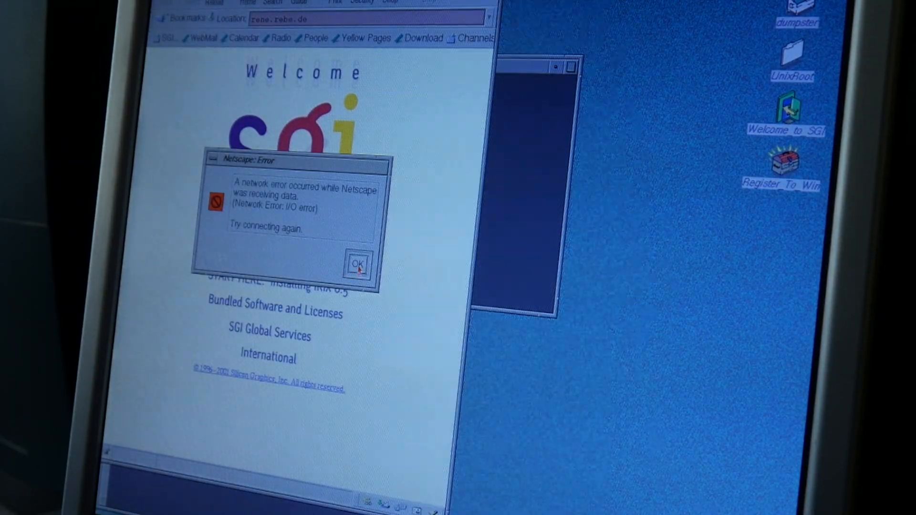
# Step: Dismiss both Netscape network error dialogs, then scroll rebe.de and follow the link
pyautogui.click(359, 262)
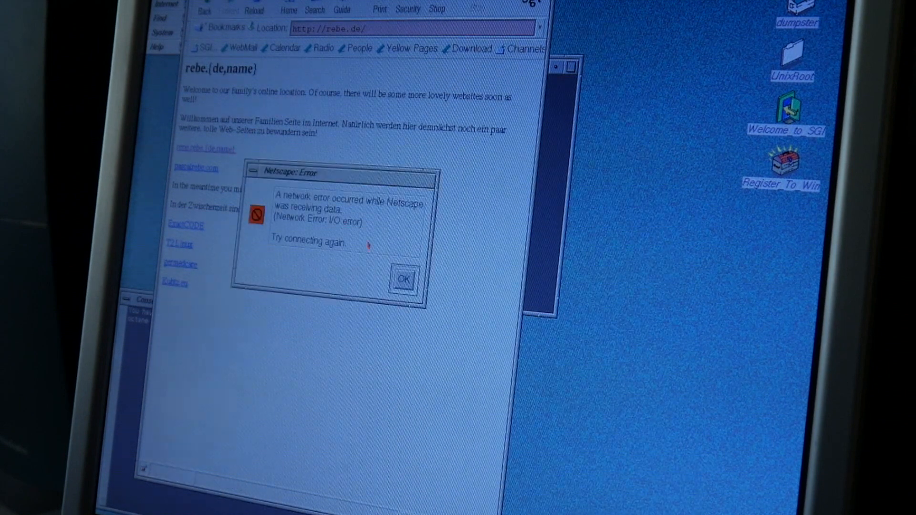
pyautogui.click(404, 279)
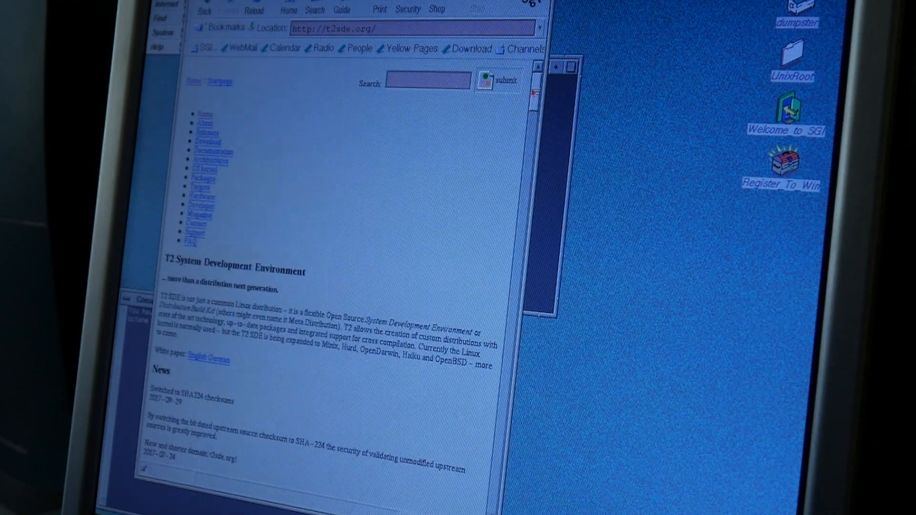
pyautogui.scroll(-3)
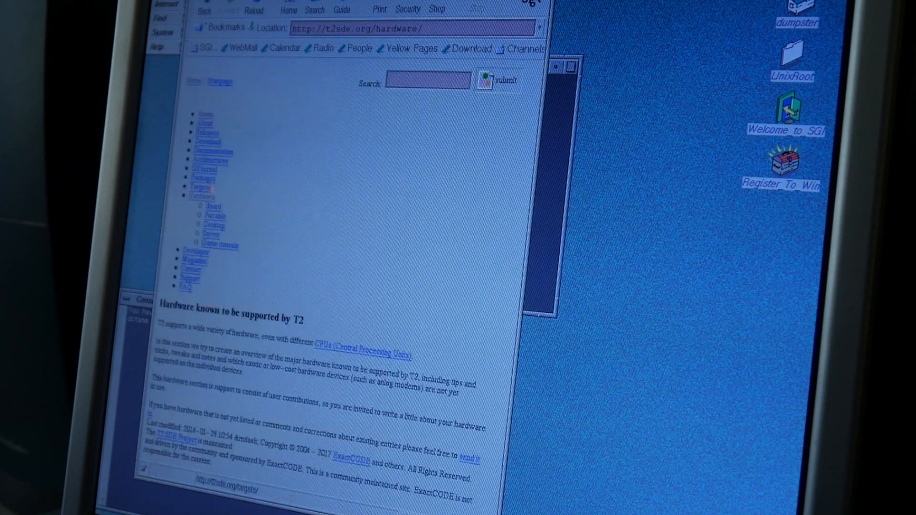
pyautogui.click(215, 223)
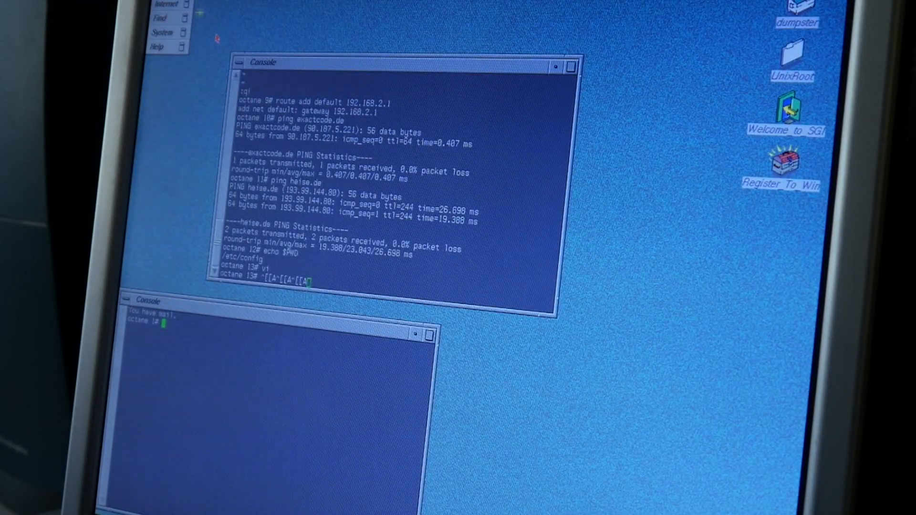
# Step: Open Printer Manager from the Toolchest System menu, see no printers, and close it
pyautogui.click(162, 32)
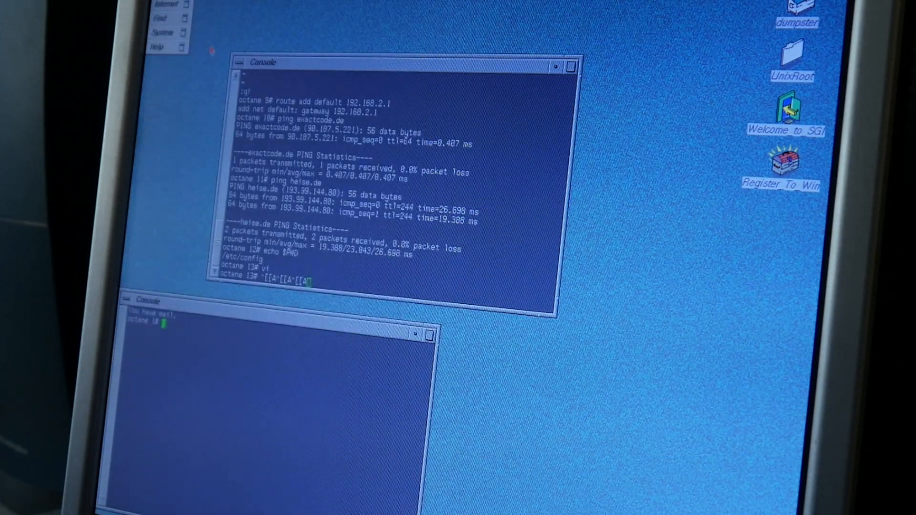
pyautogui.click(163, 33)
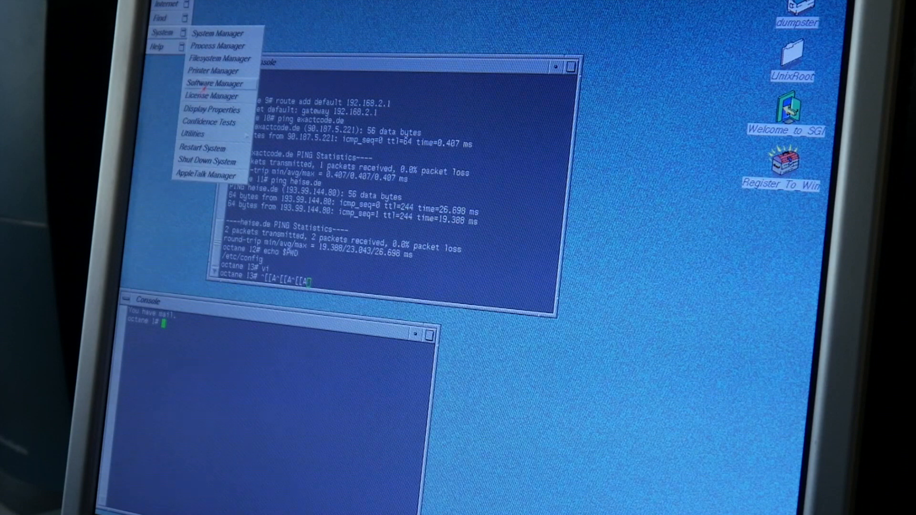
pyautogui.click(211, 70)
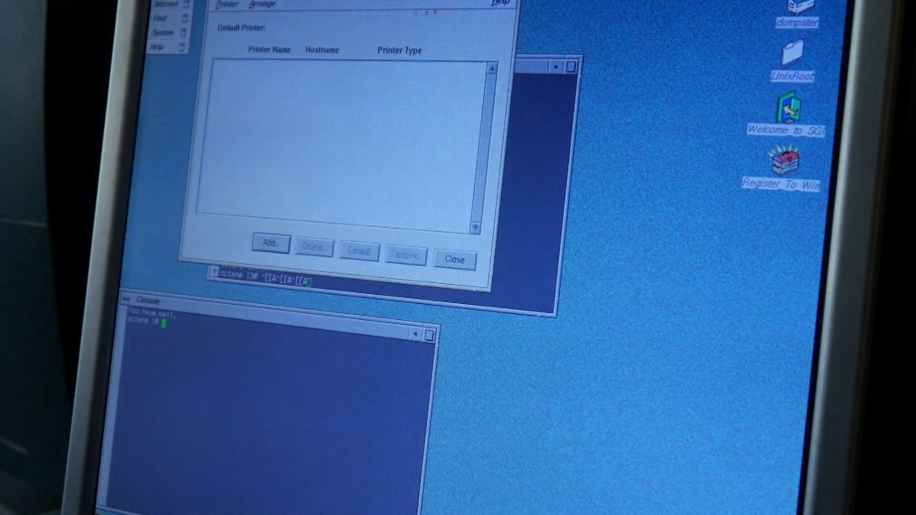
pyautogui.click(455, 259)
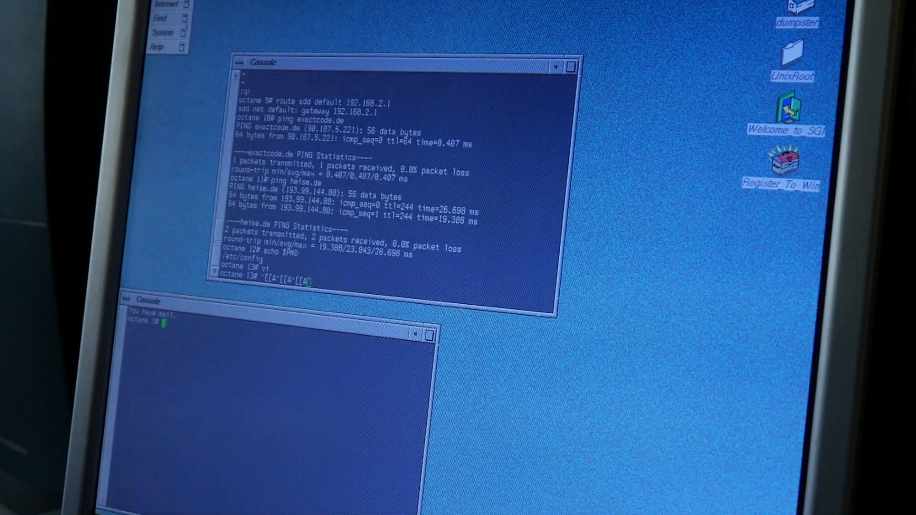
pyautogui.click(161, 33)
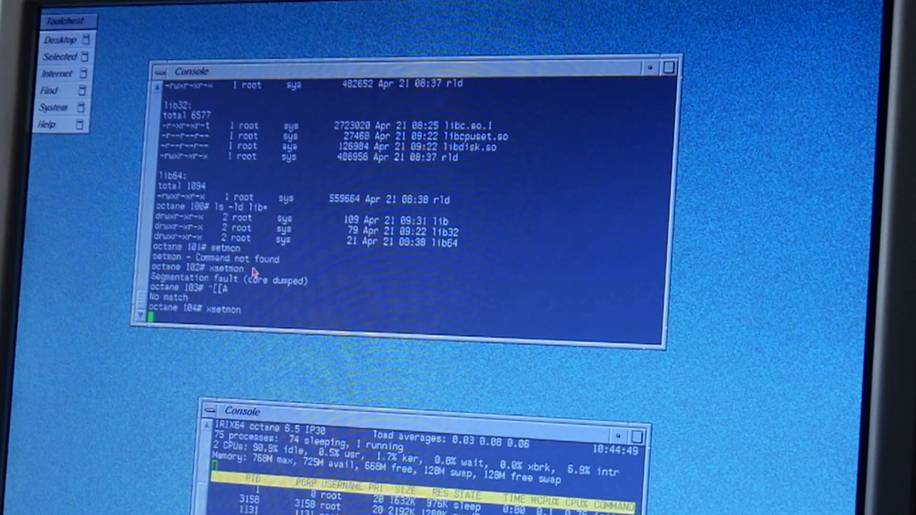
# Step: Rerun xsetmon, list the root directory with ls, and try running gdb
pyautogui.press('Return')
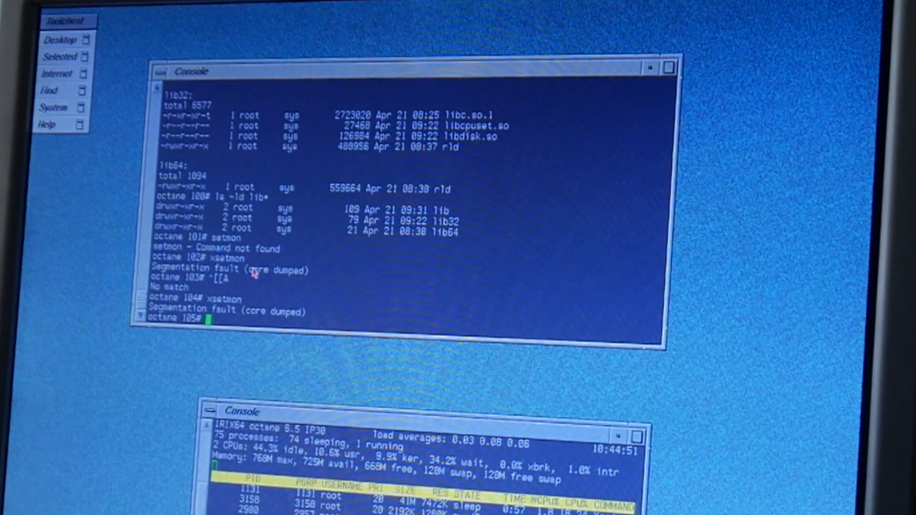
pyautogui.write('ls')
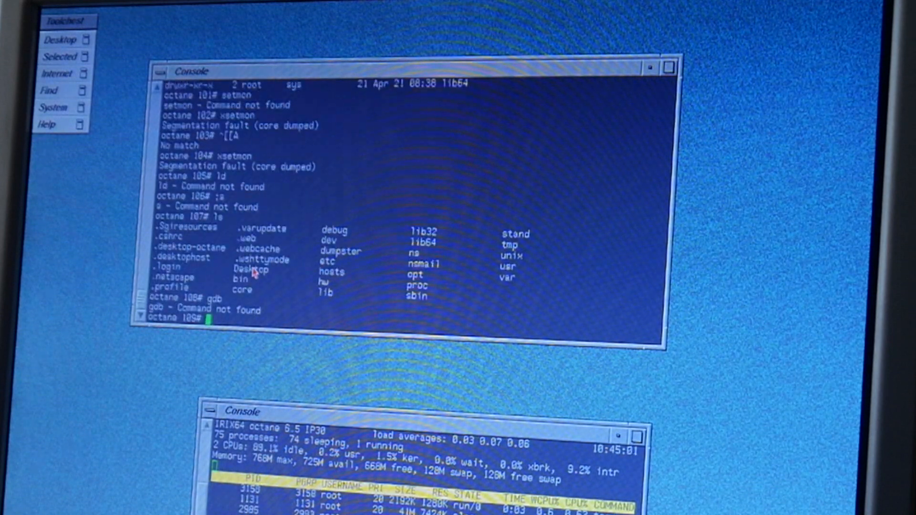
pyautogui.write('db')
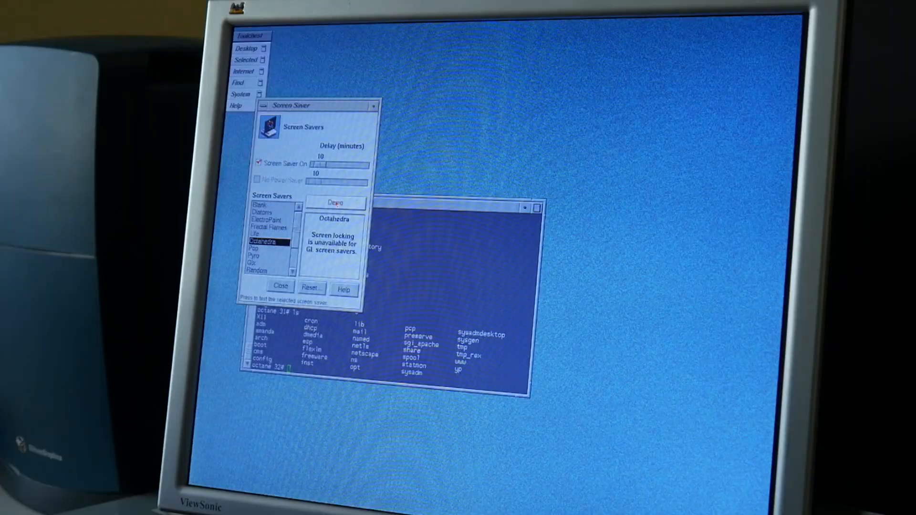
# Step: Demo the Octahedra, Diatoms and finally Swirly screen savers full-screen
pyautogui.click(335, 202)
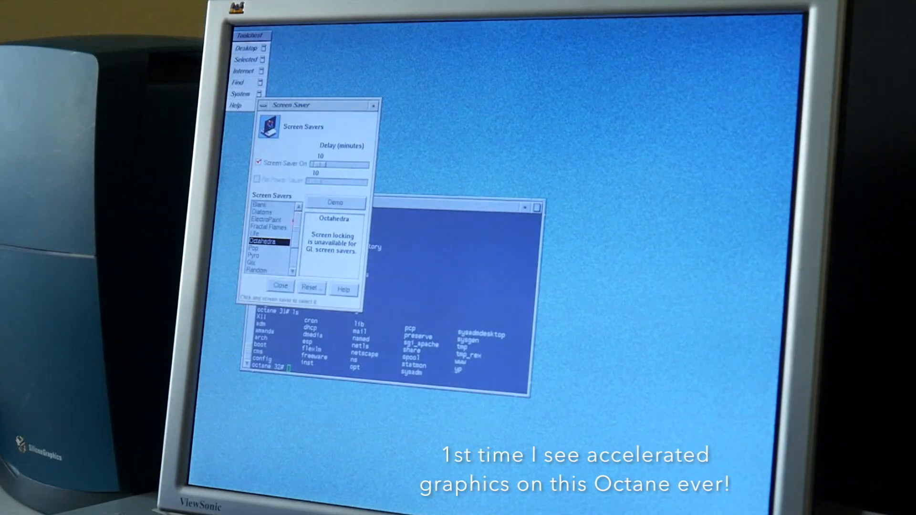
pyautogui.click(267, 218)
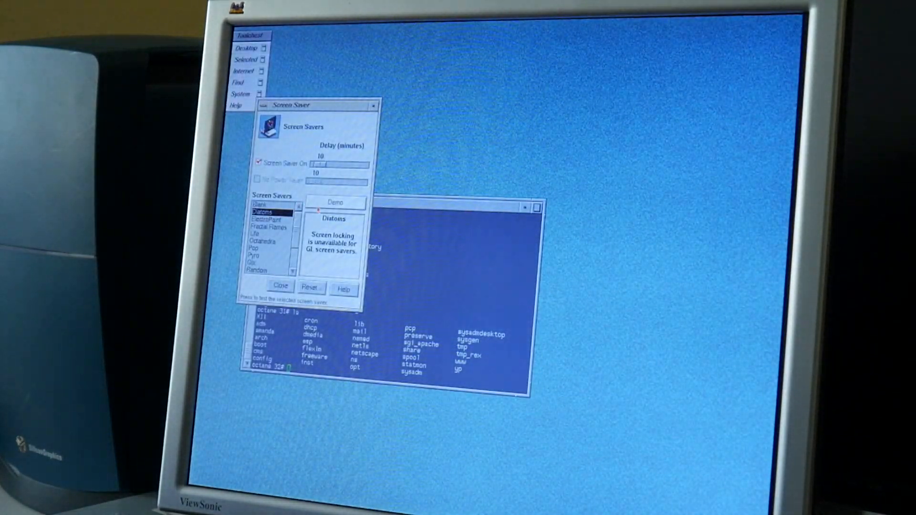
pyautogui.click(336, 203)
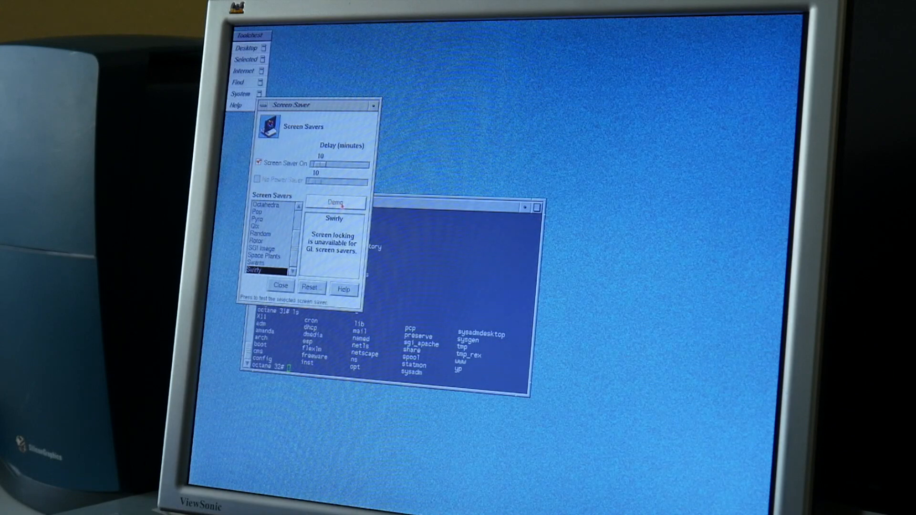
pyautogui.click(335, 203)
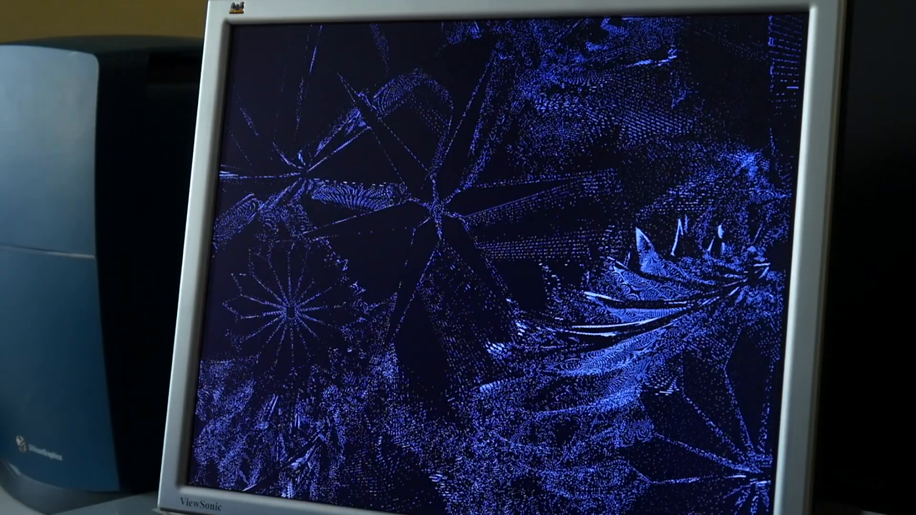